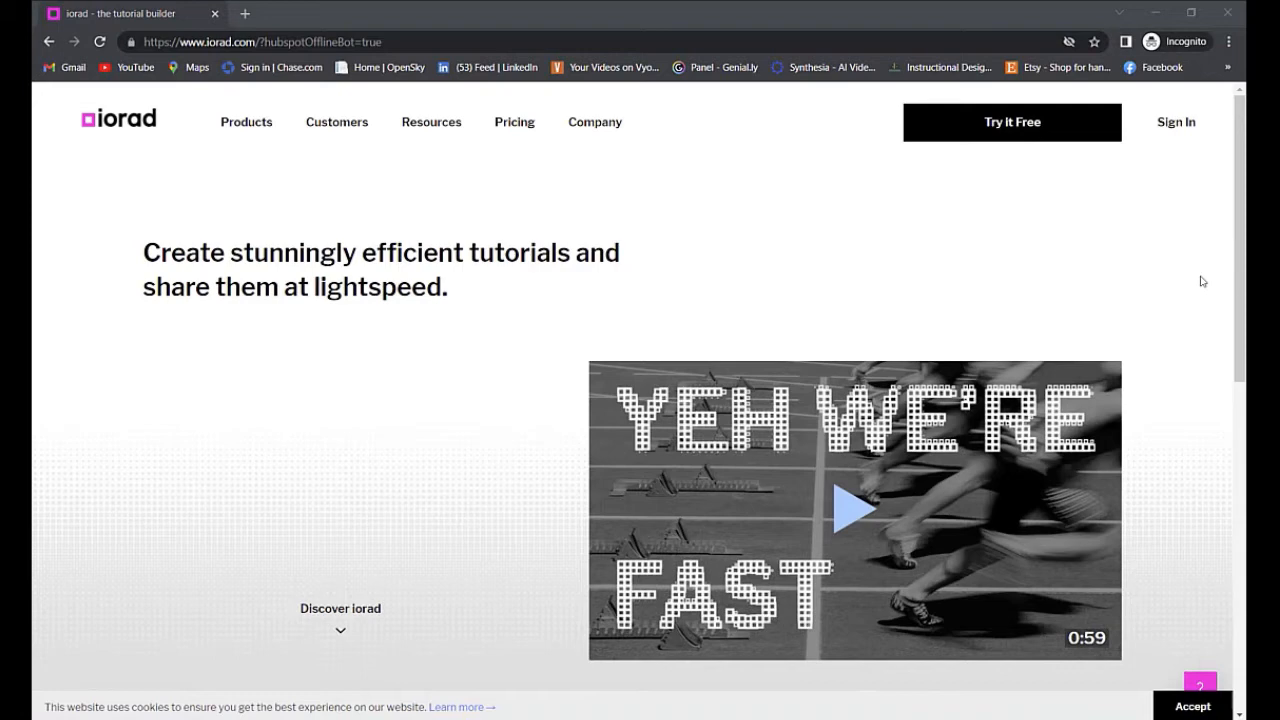
mouse_move(1128, 276)
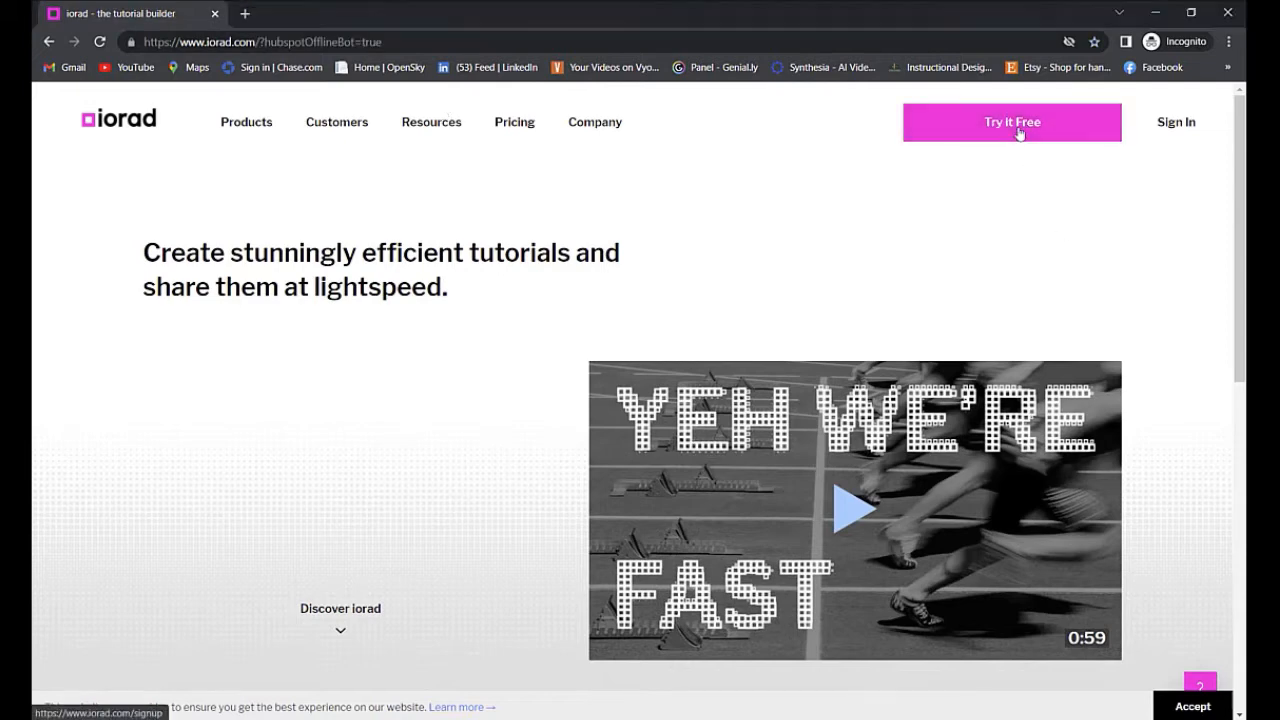
- Start a free iorad trial from the homepage's Try It Free button
click(1011, 122)
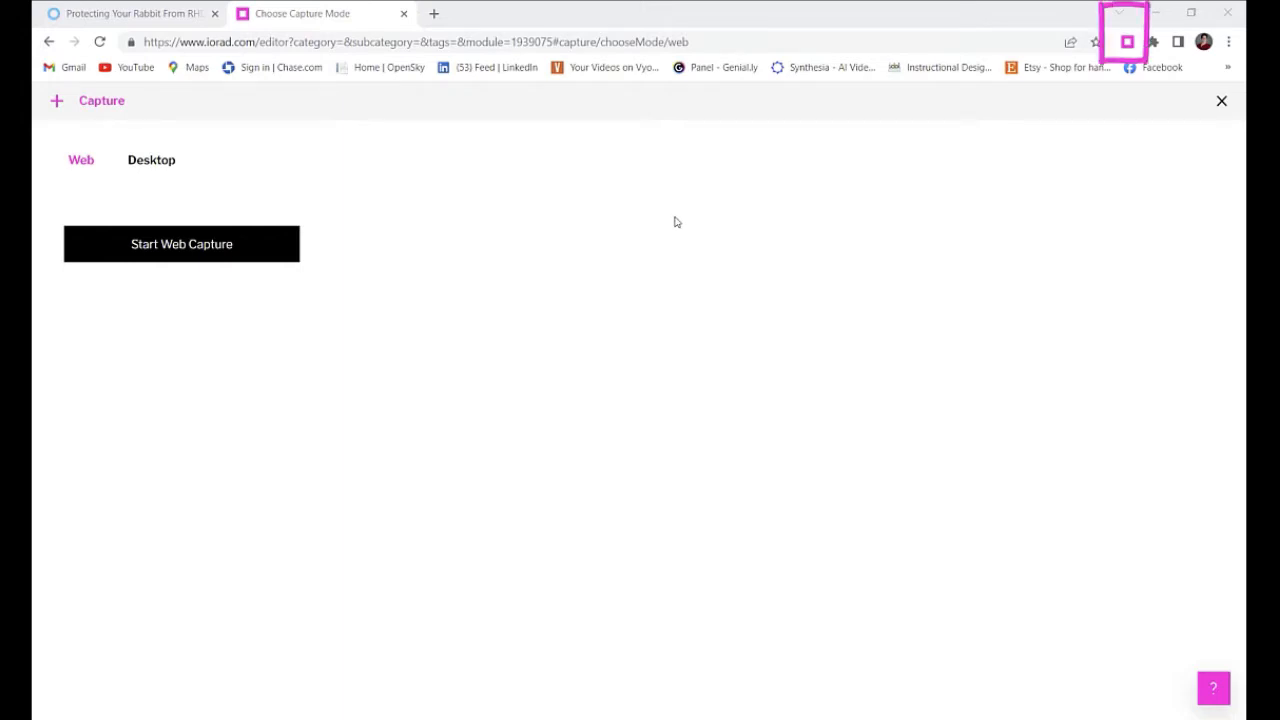
click(151, 160)
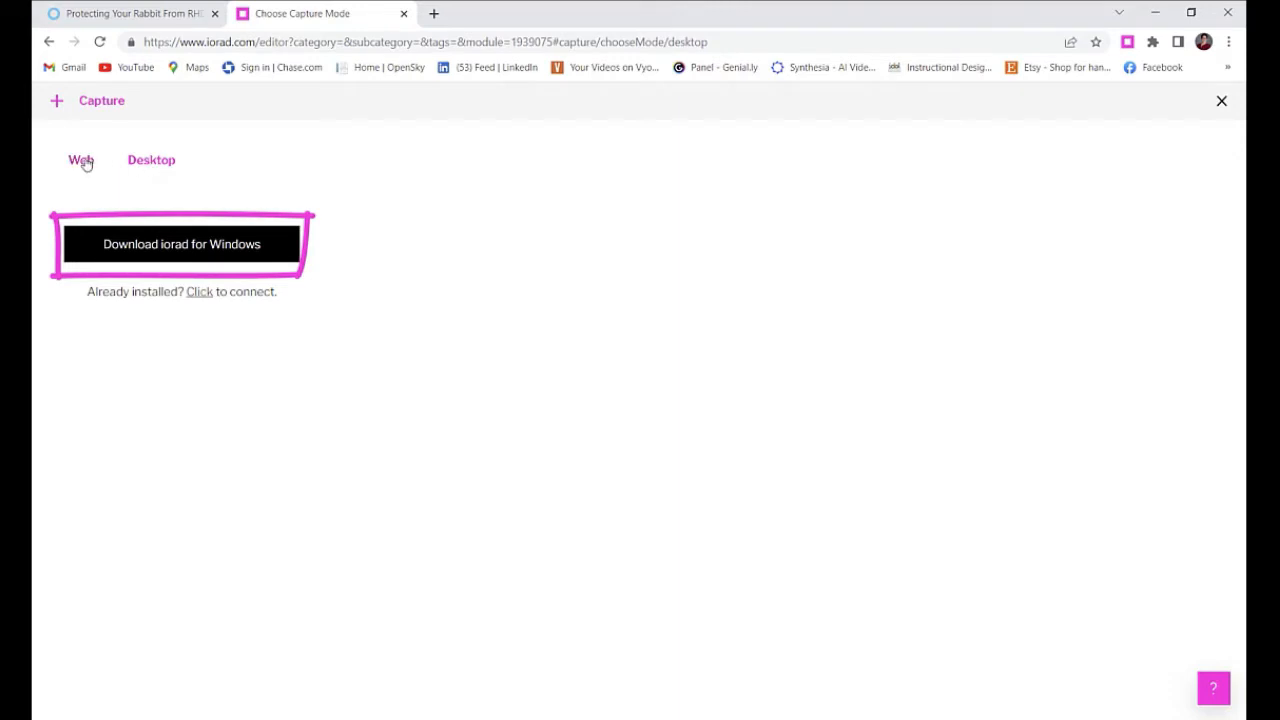
click(80, 160)
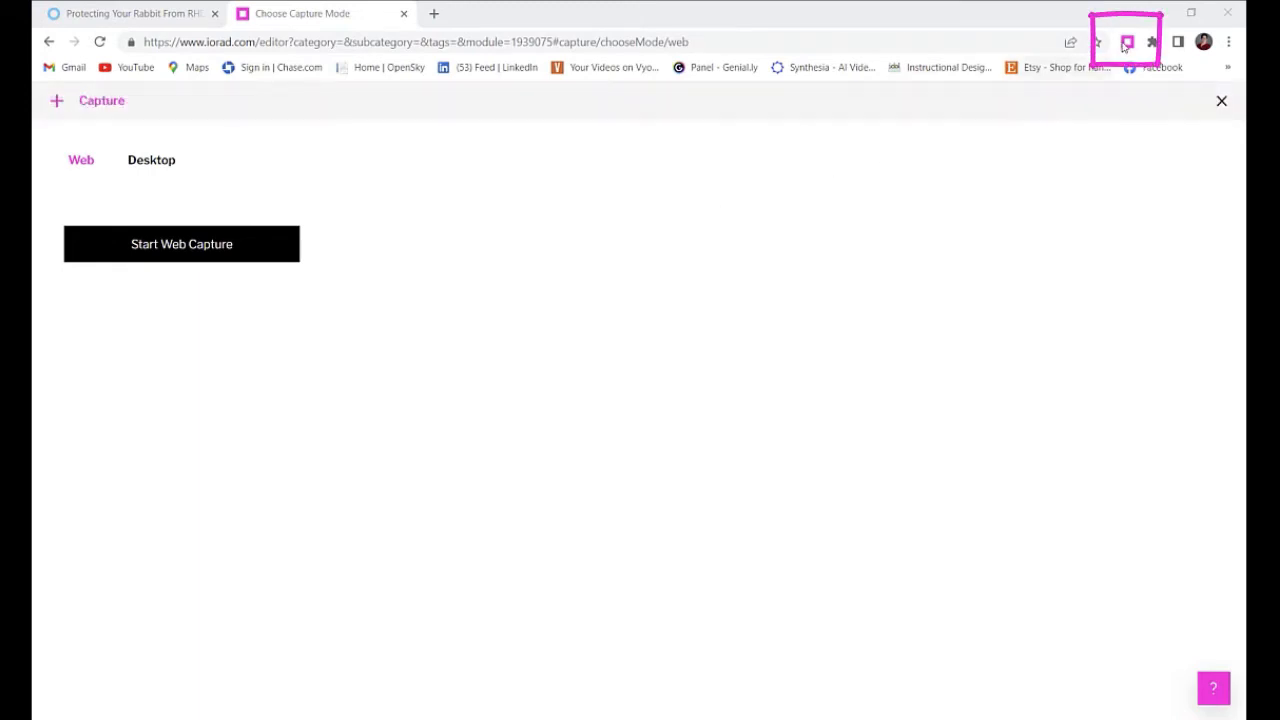
- From the iorad extension, choose browser Web capture and begin capturing the Rise tab
click(1127, 42)
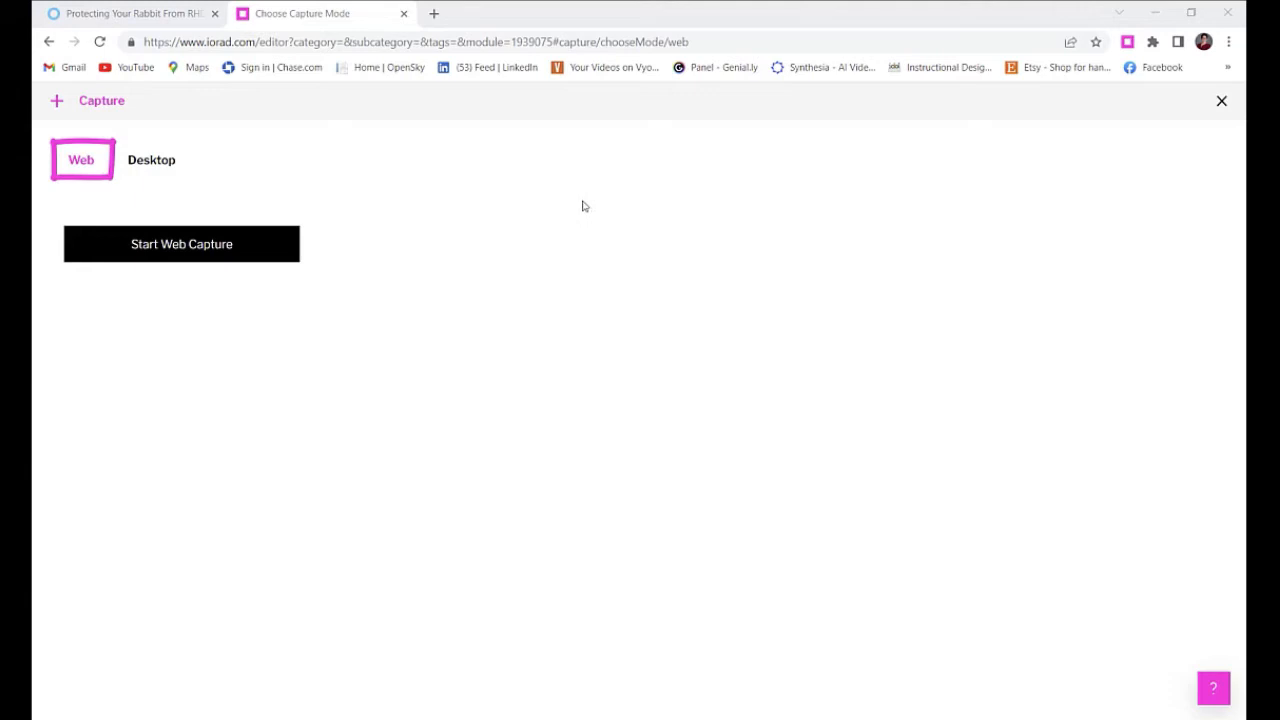
click(151, 159)
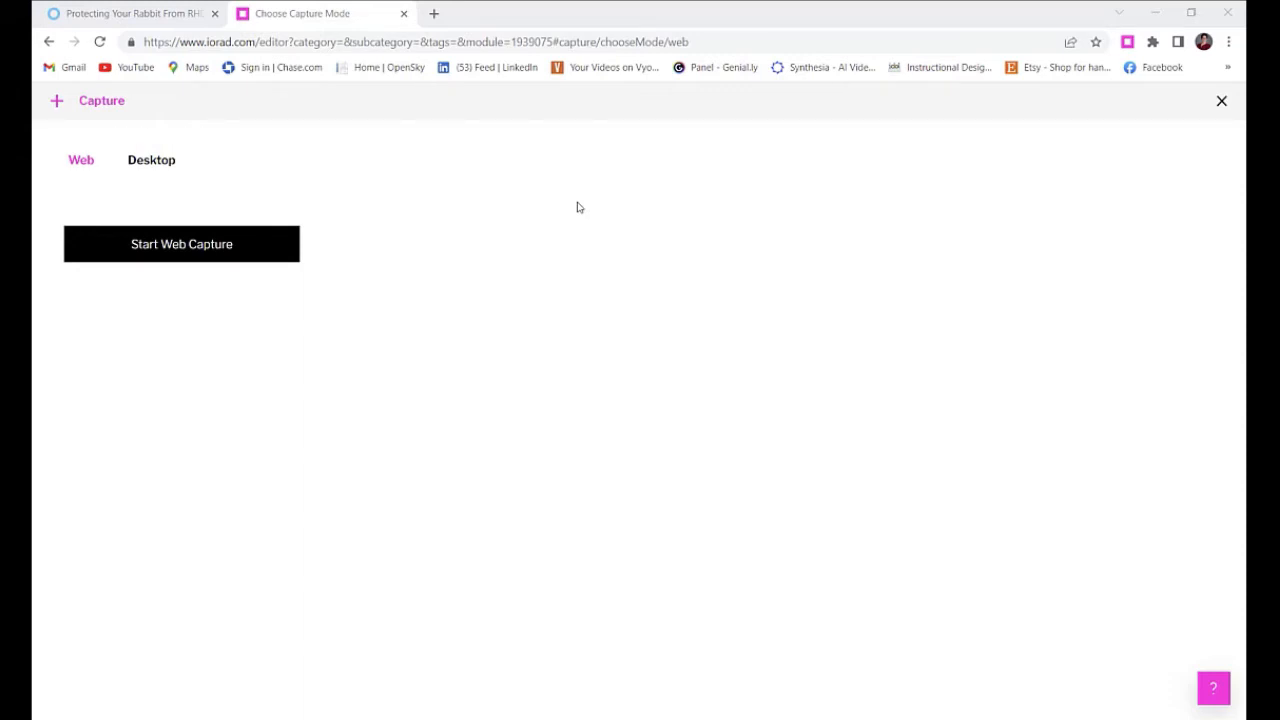
click(81, 159)
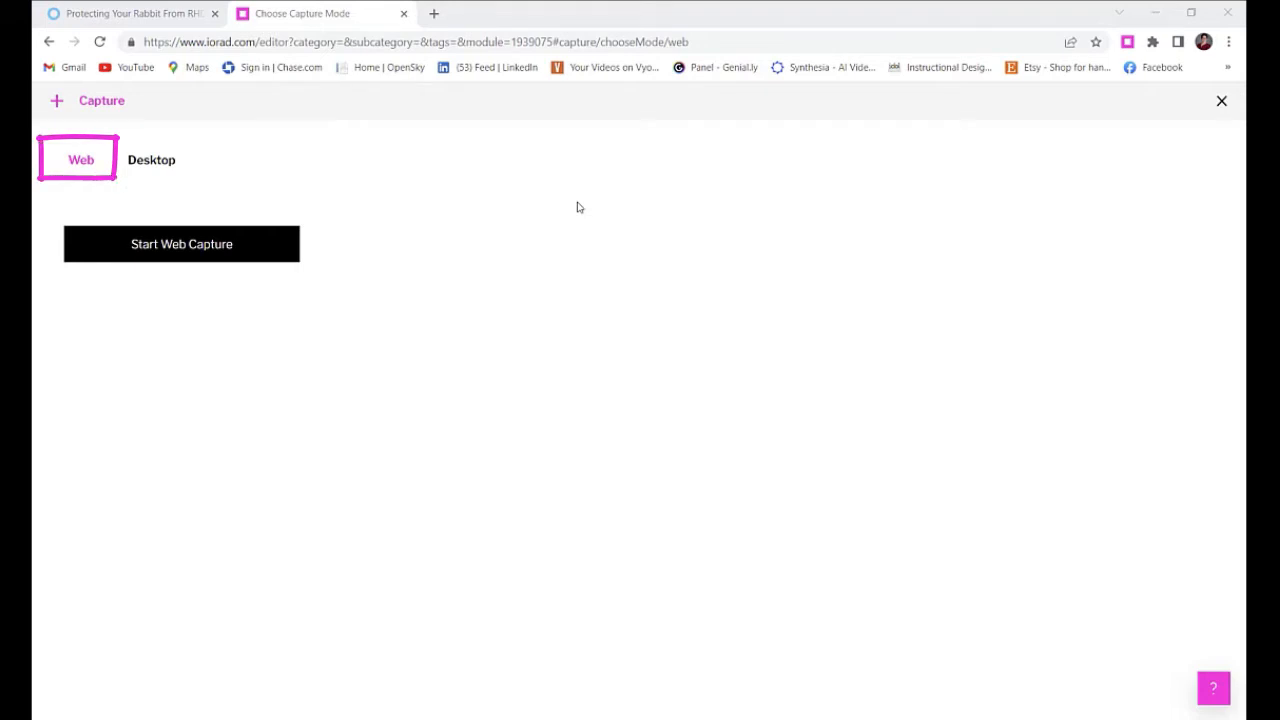
click(181, 244)
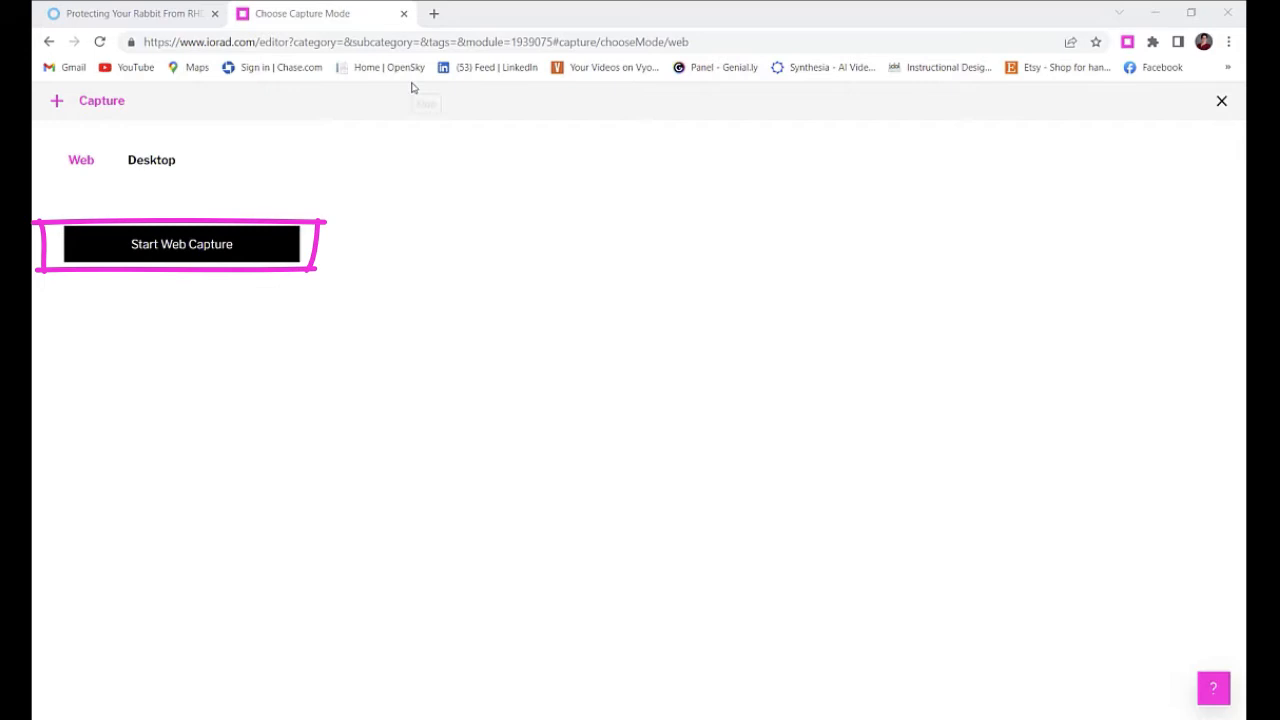
click(181, 244)
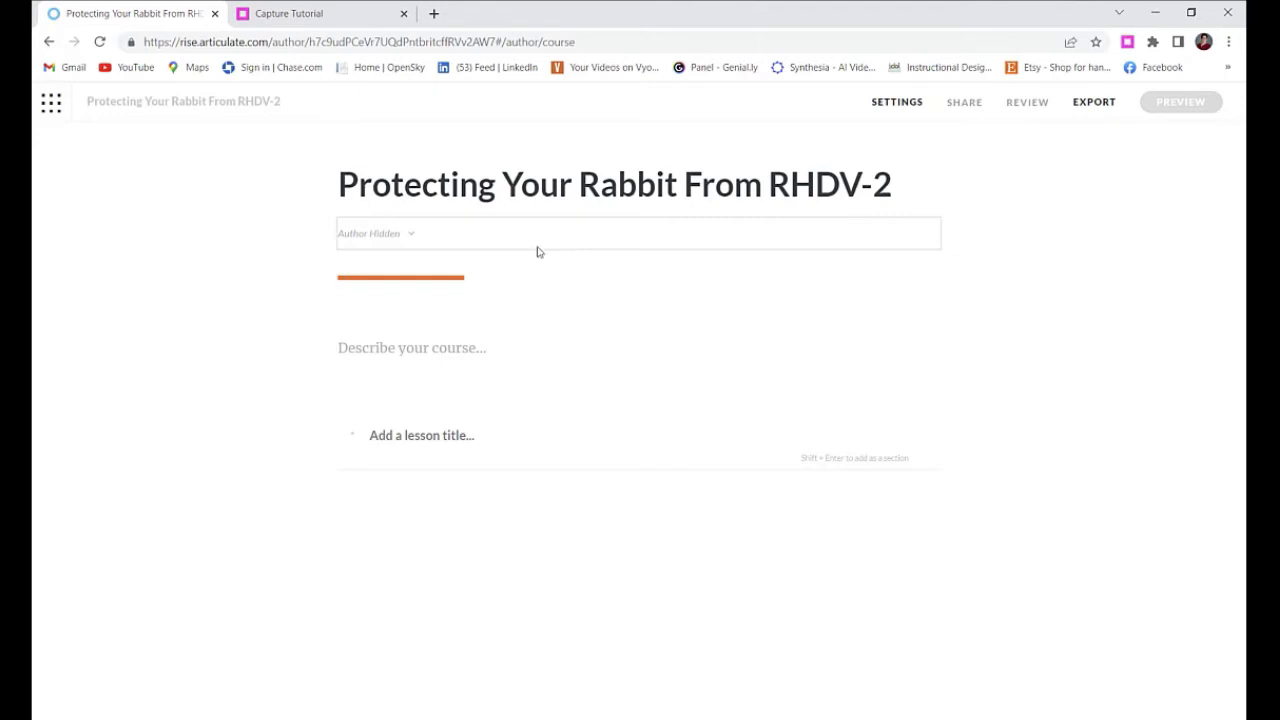
- Open the RHDV-2 course and bring up its course settings
click(411, 347)
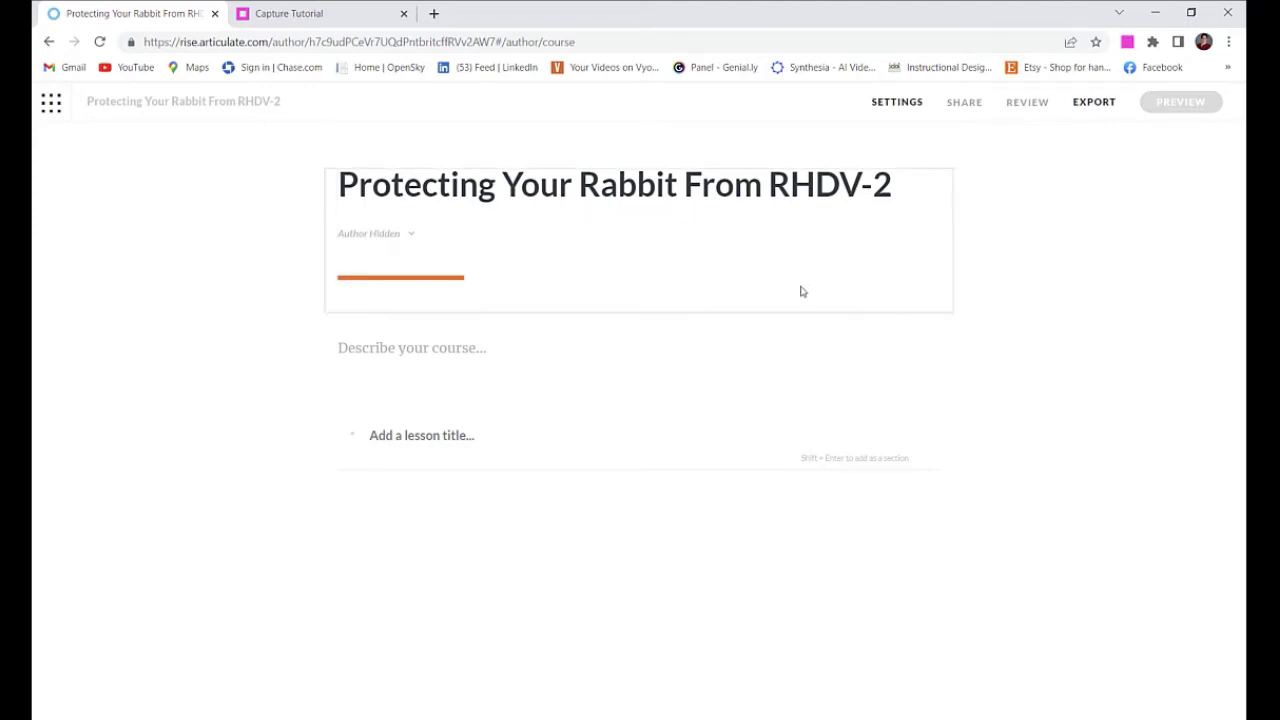
mouse_move(770, 305)
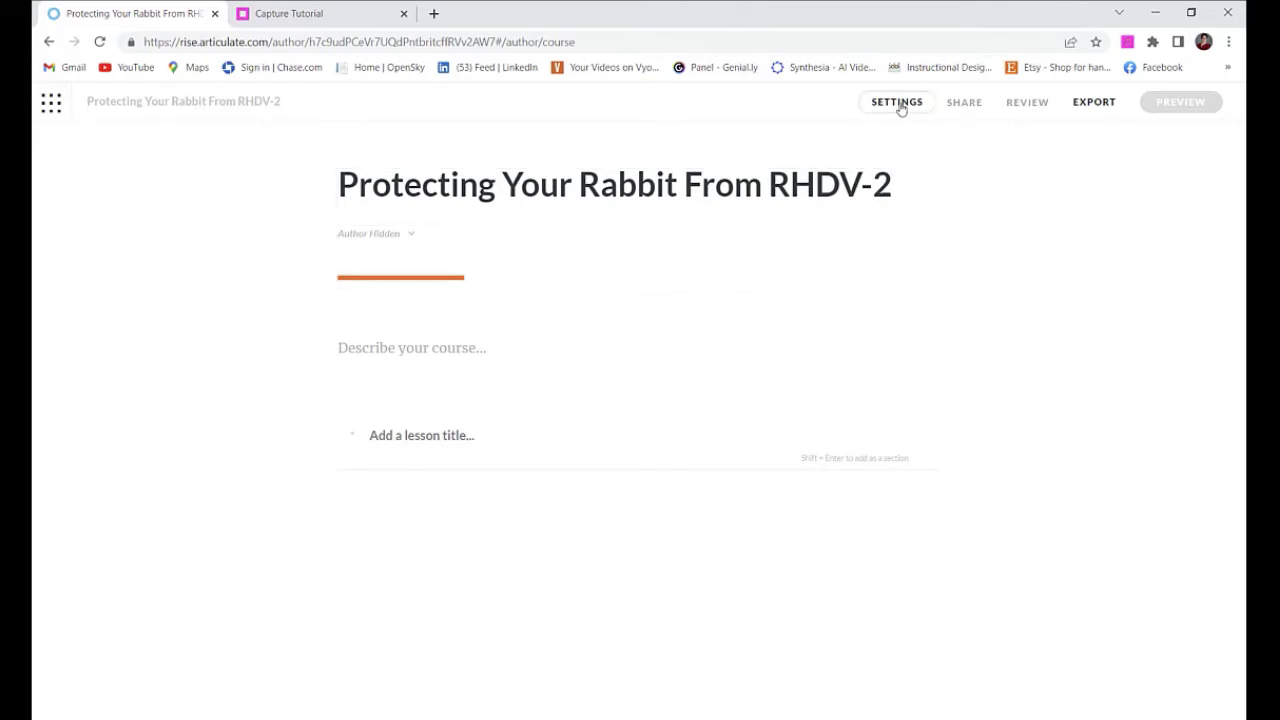
click(896, 101)
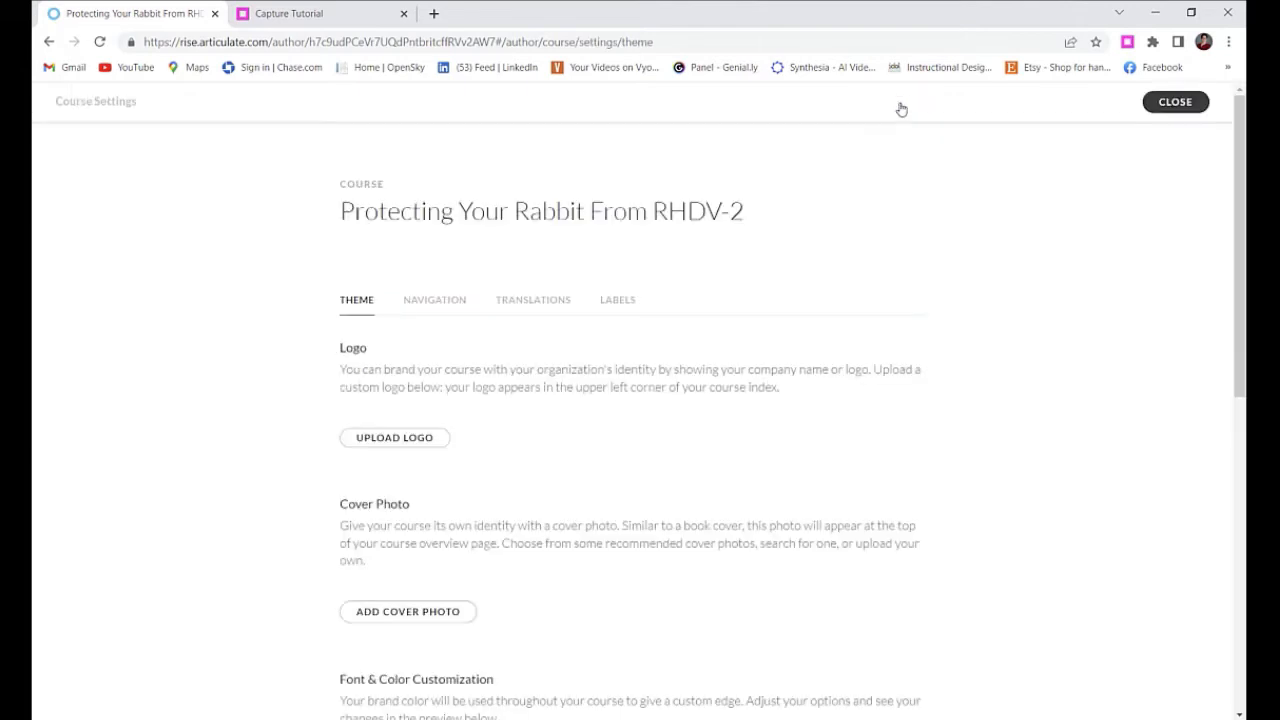
click(540, 211)
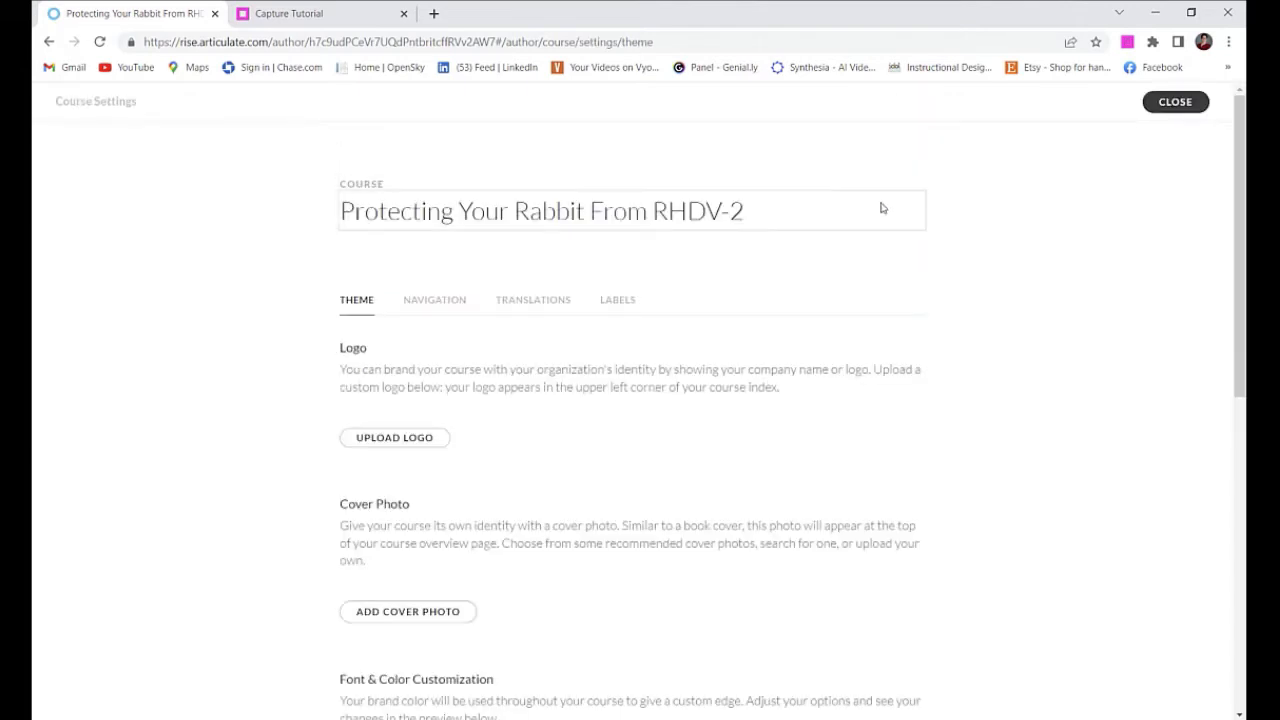
scroll(down, 3)
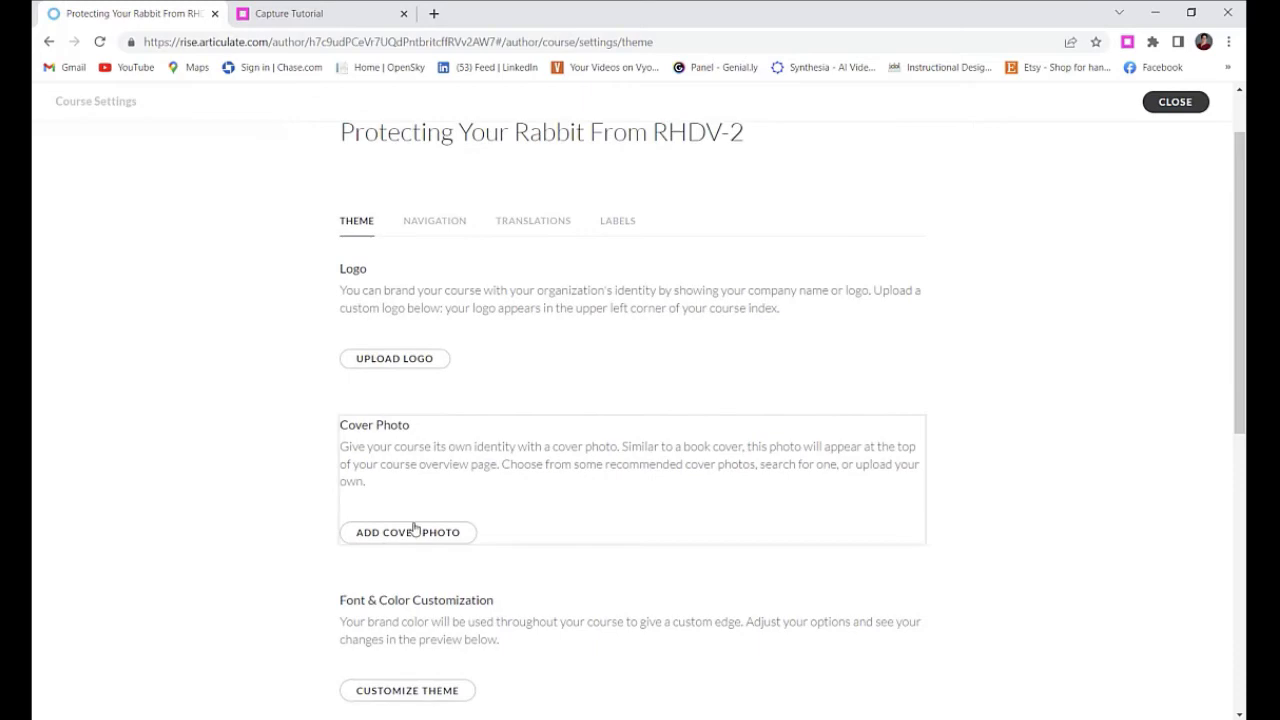
- Set the green meadow stock photo as the course cover, then close settings
click(408, 532)
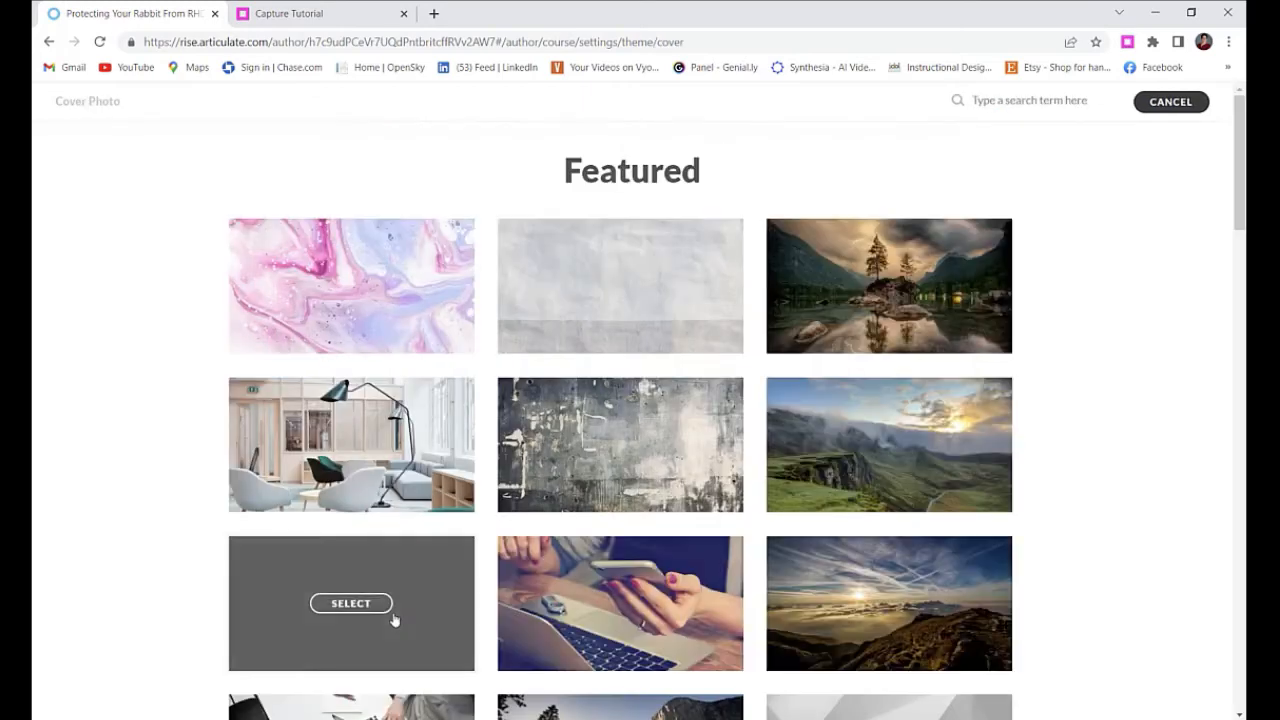
scroll(down, 3)
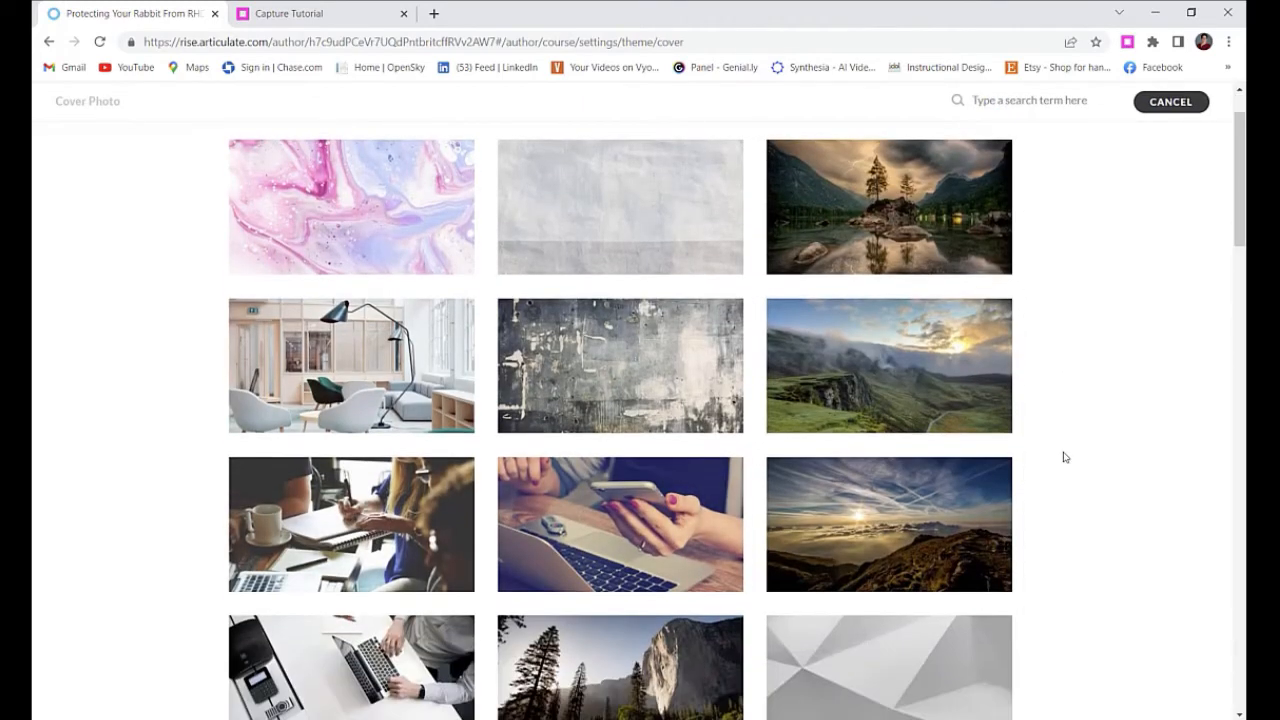
scroll(down, 3)
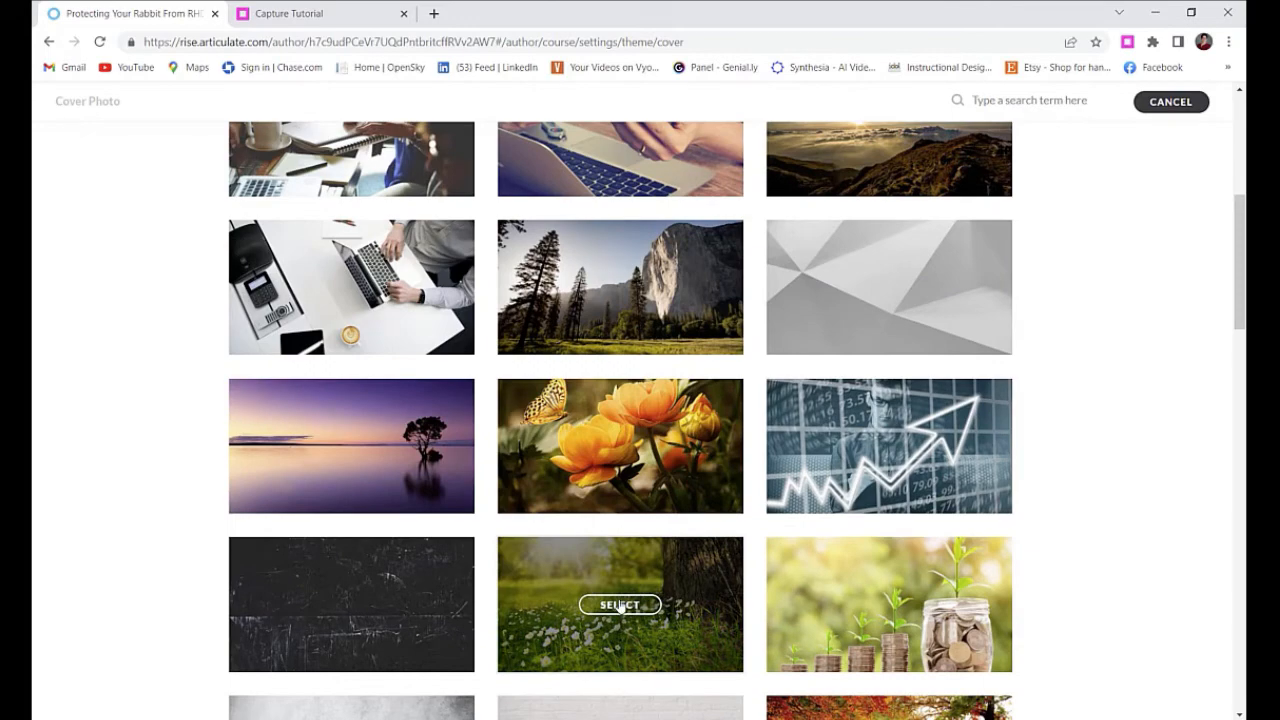
click(619, 604)
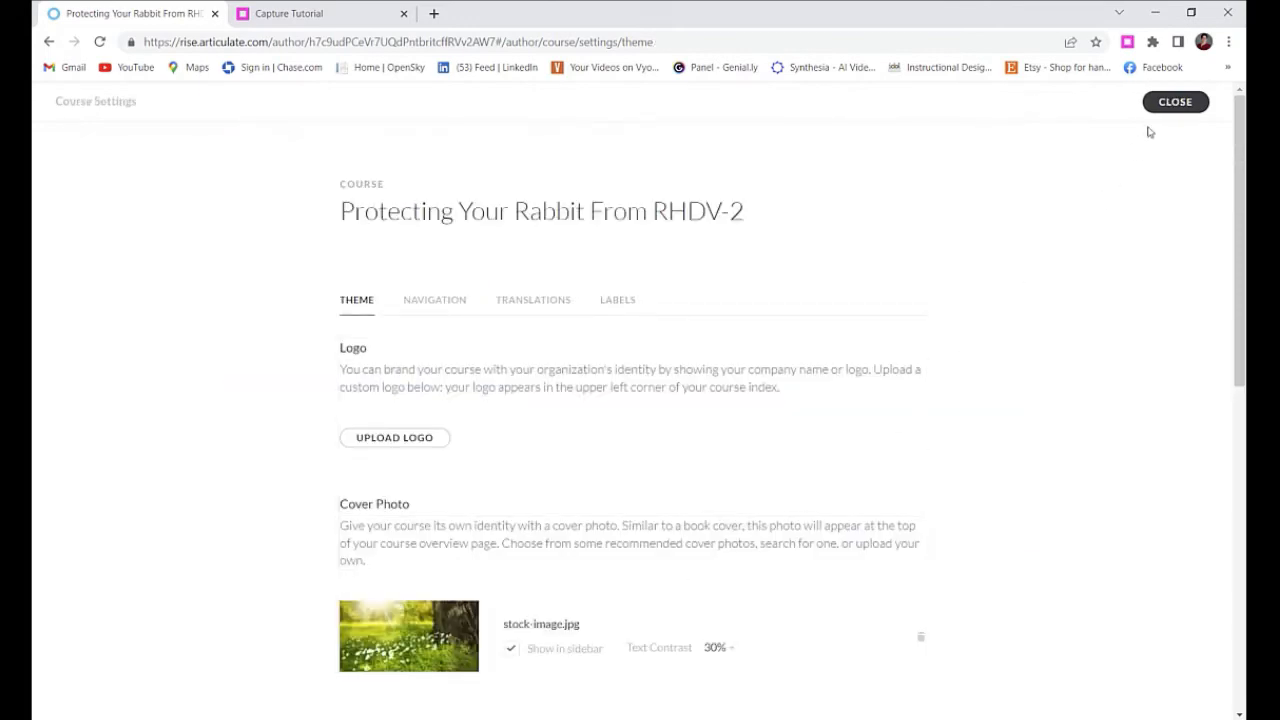
click(1175, 101)
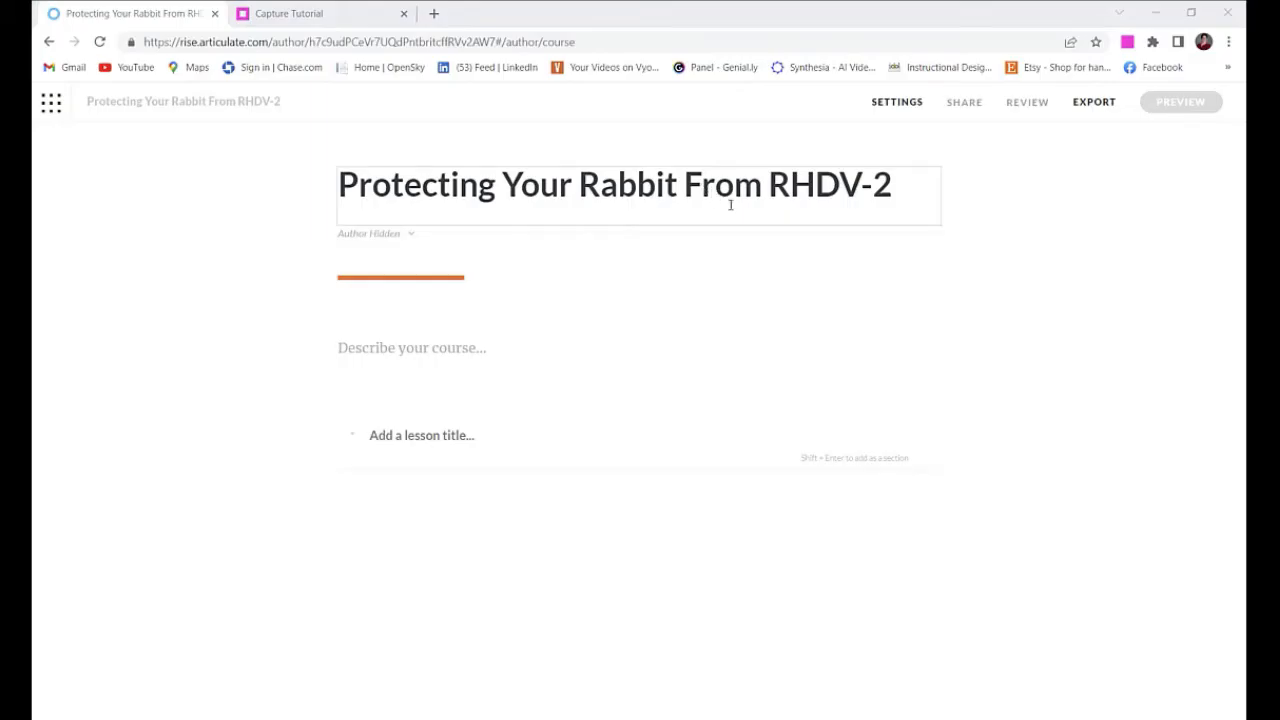
mouse_move(761, 213)
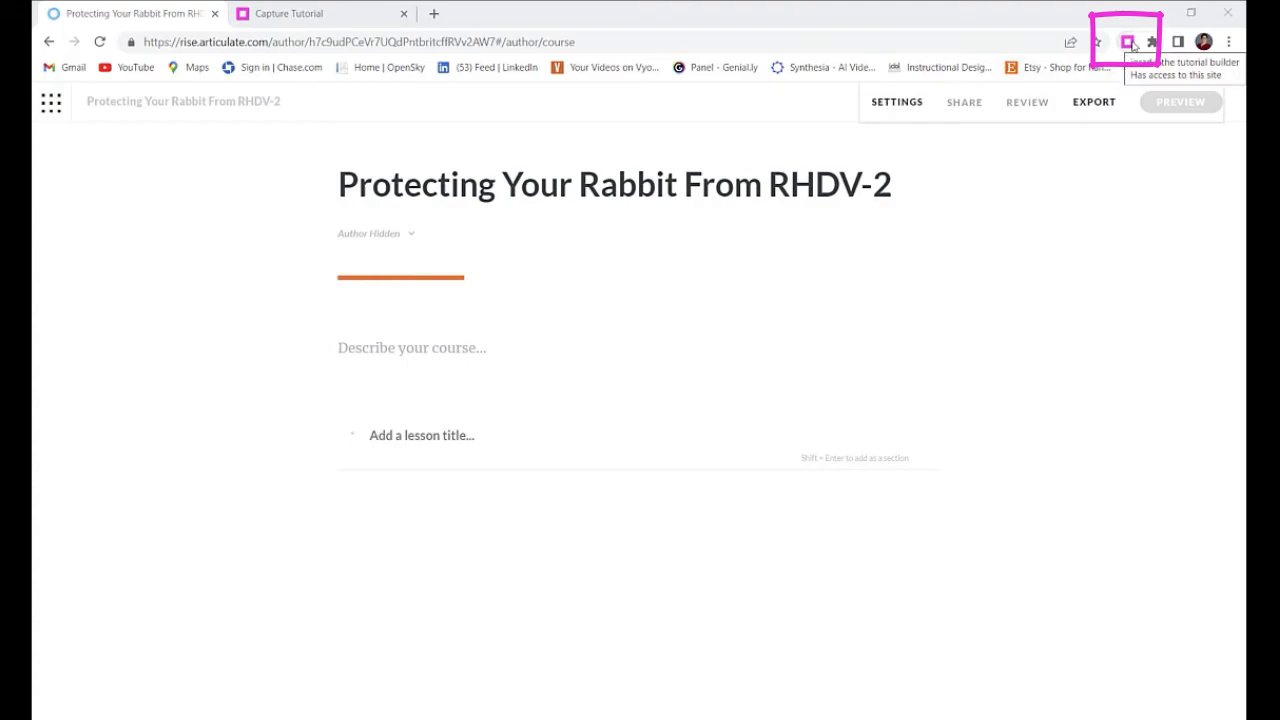
- Reword Step 1 with 'you' and replace Step 4's auto-filled photo name with 'the photo'
click(1128, 41)
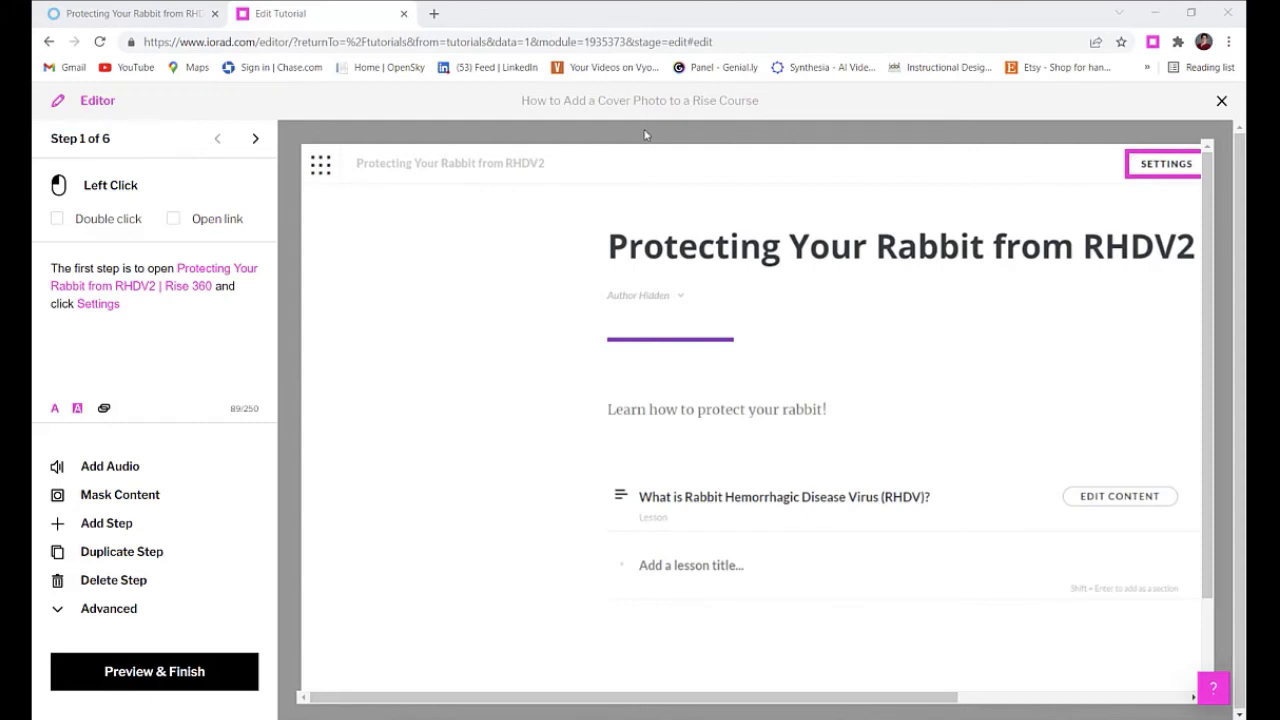
mouse_move(275, 170)
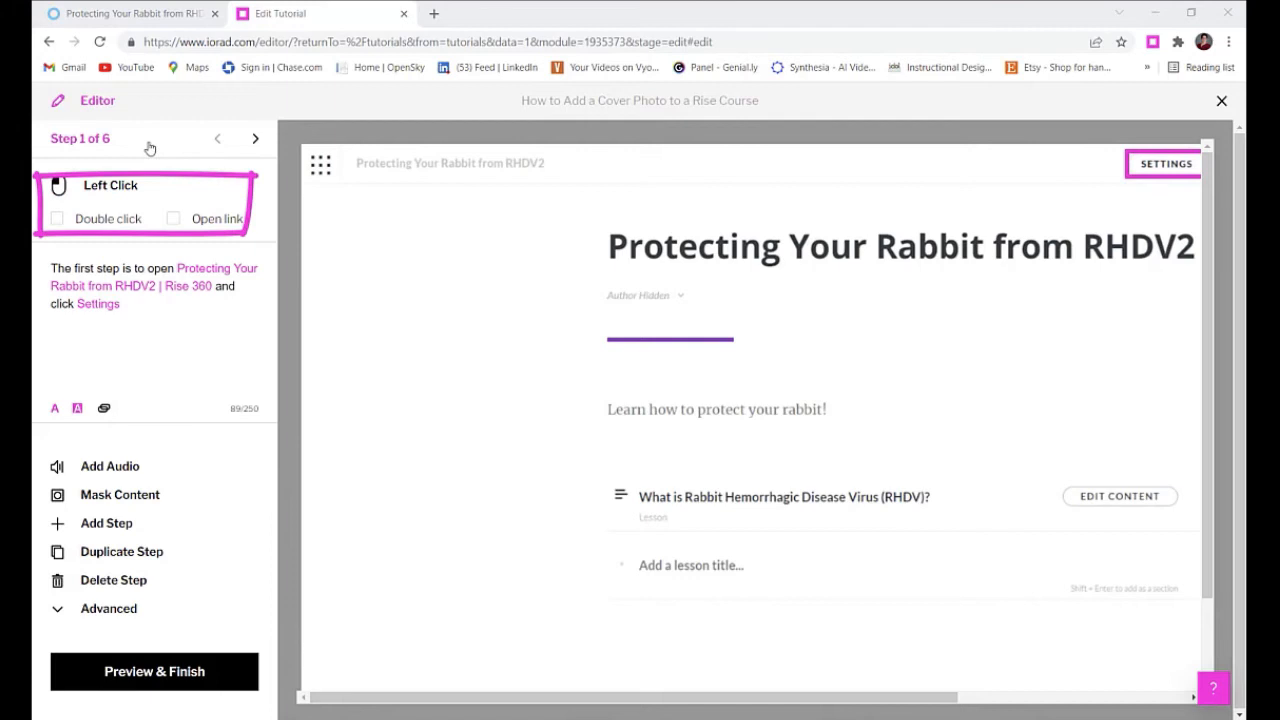
mouse_move(124, 148)
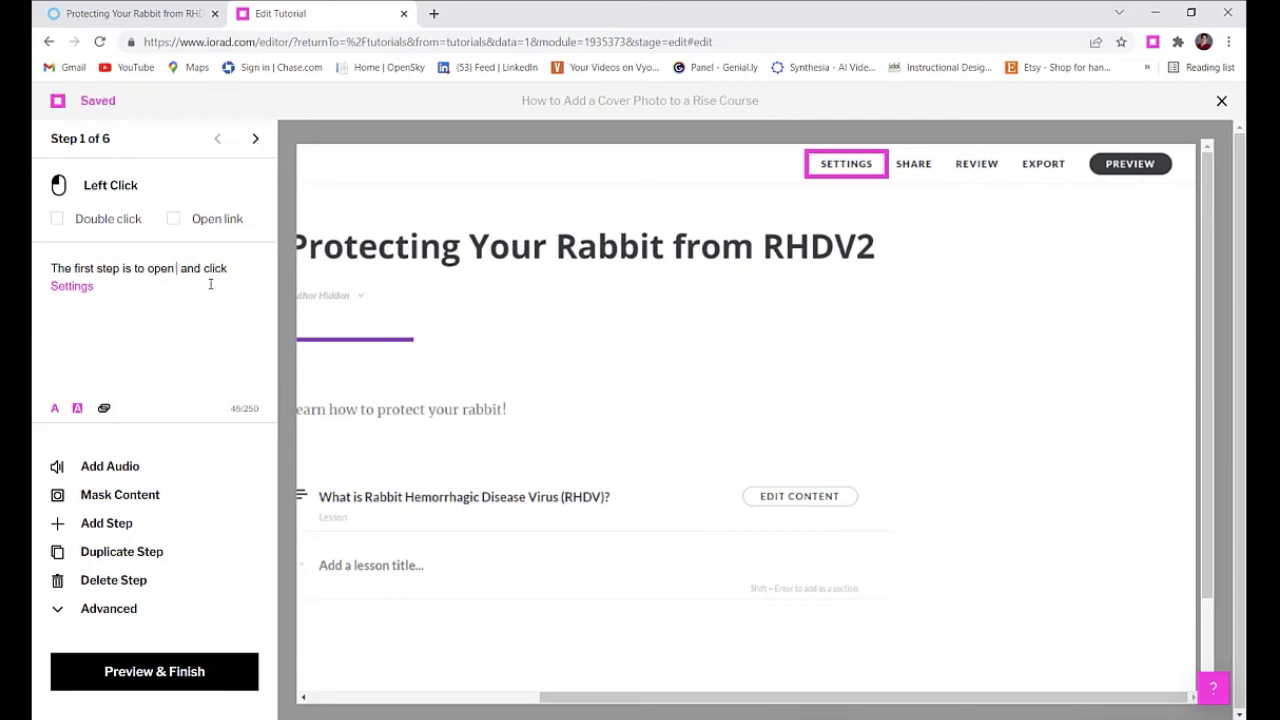
text(you)
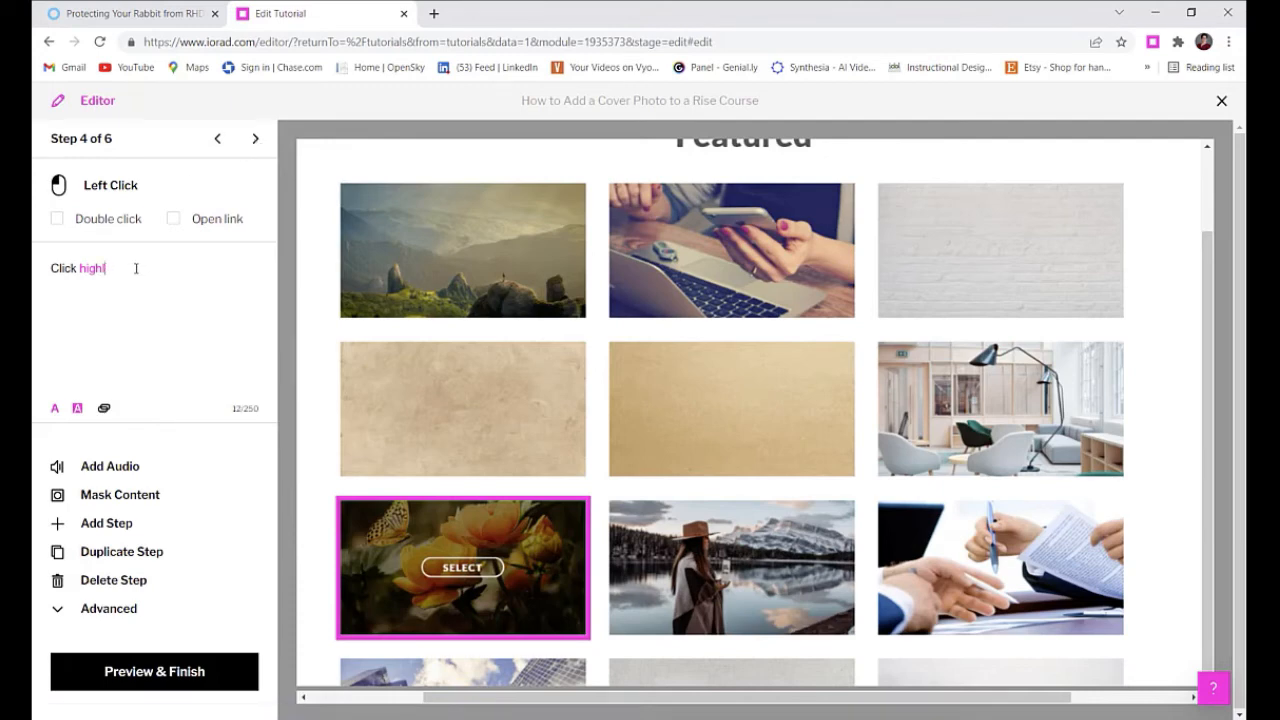
key(Backspace)
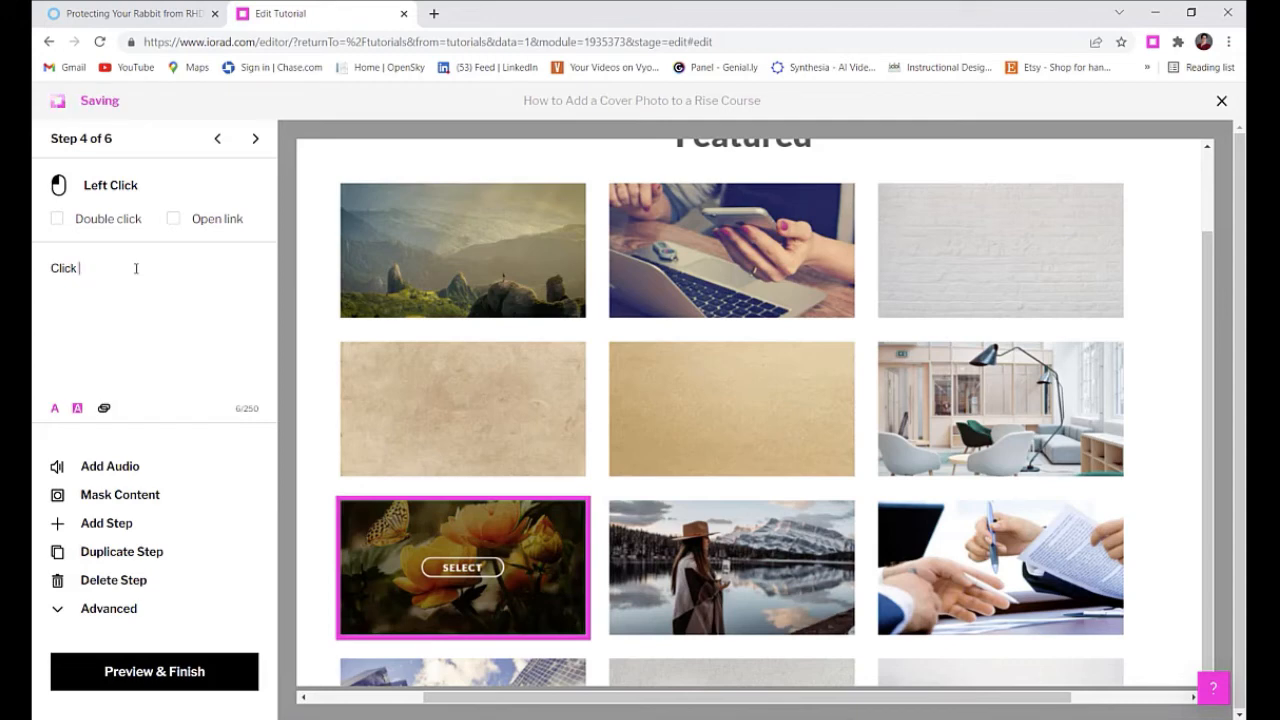
text(the photo)
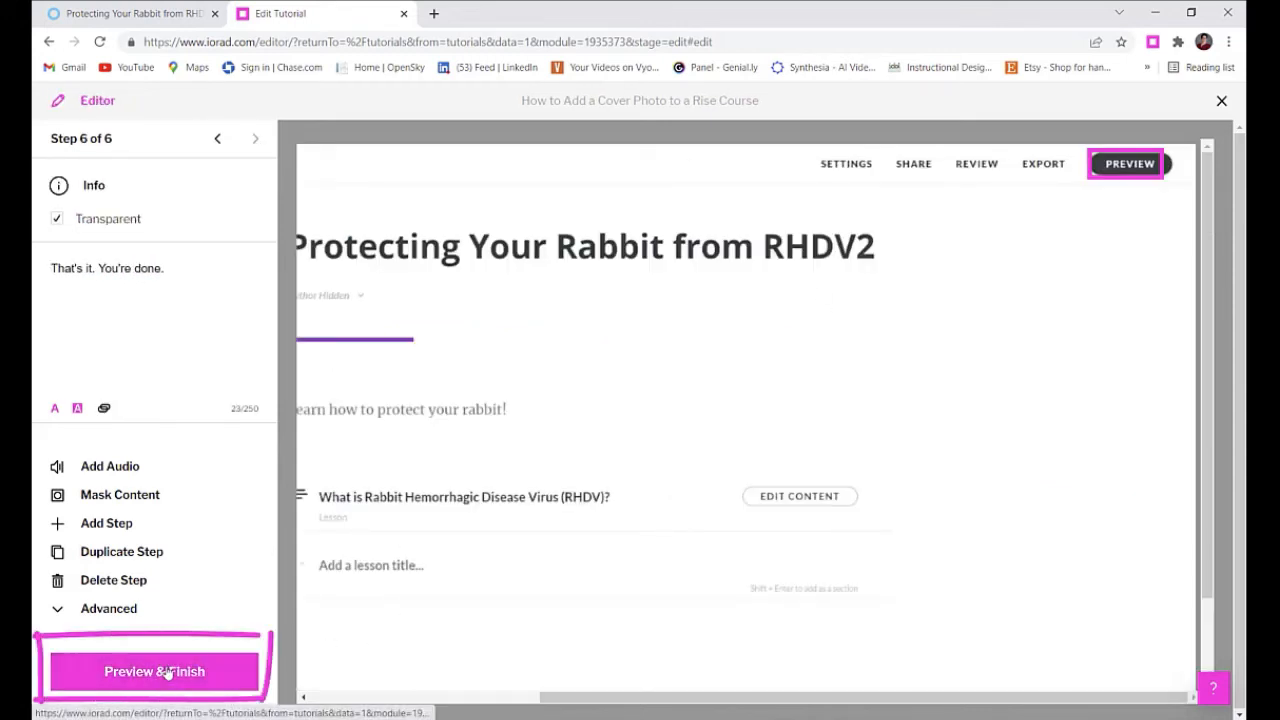
- Open the tutorial preview with text-to-speech narration enabled and start the walkthrough
click(154, 671)
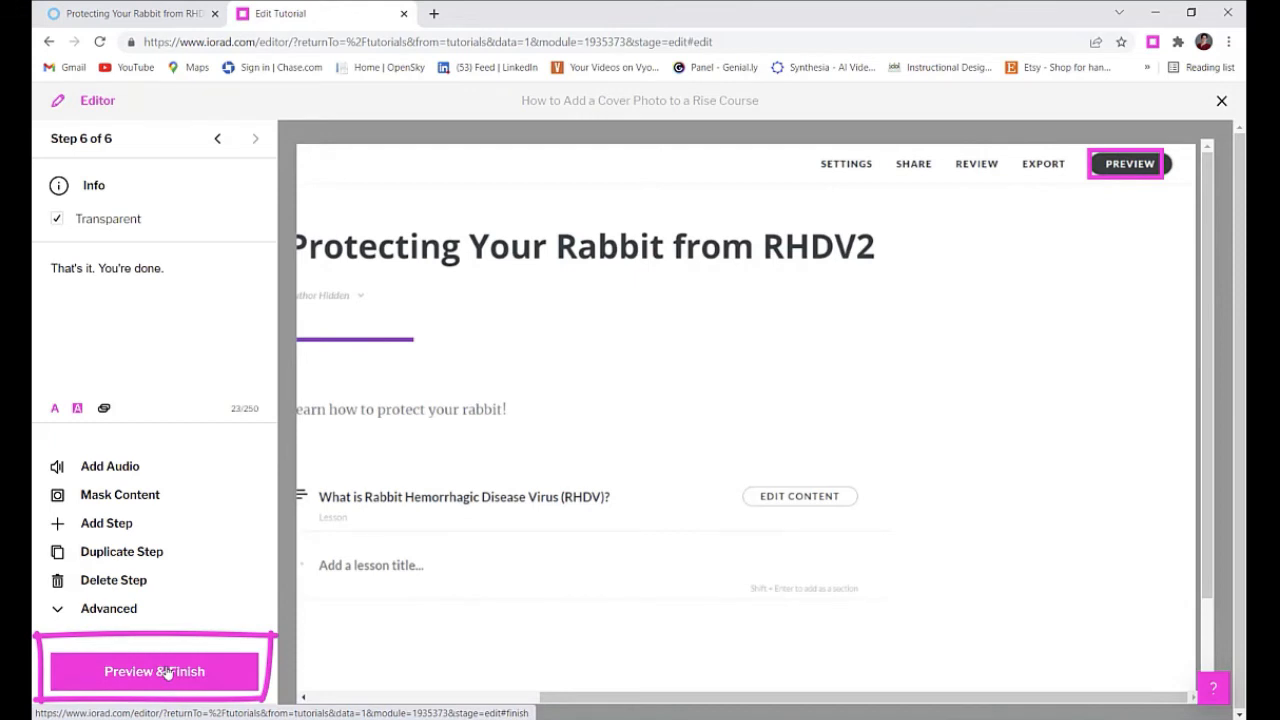
click(154, 671)
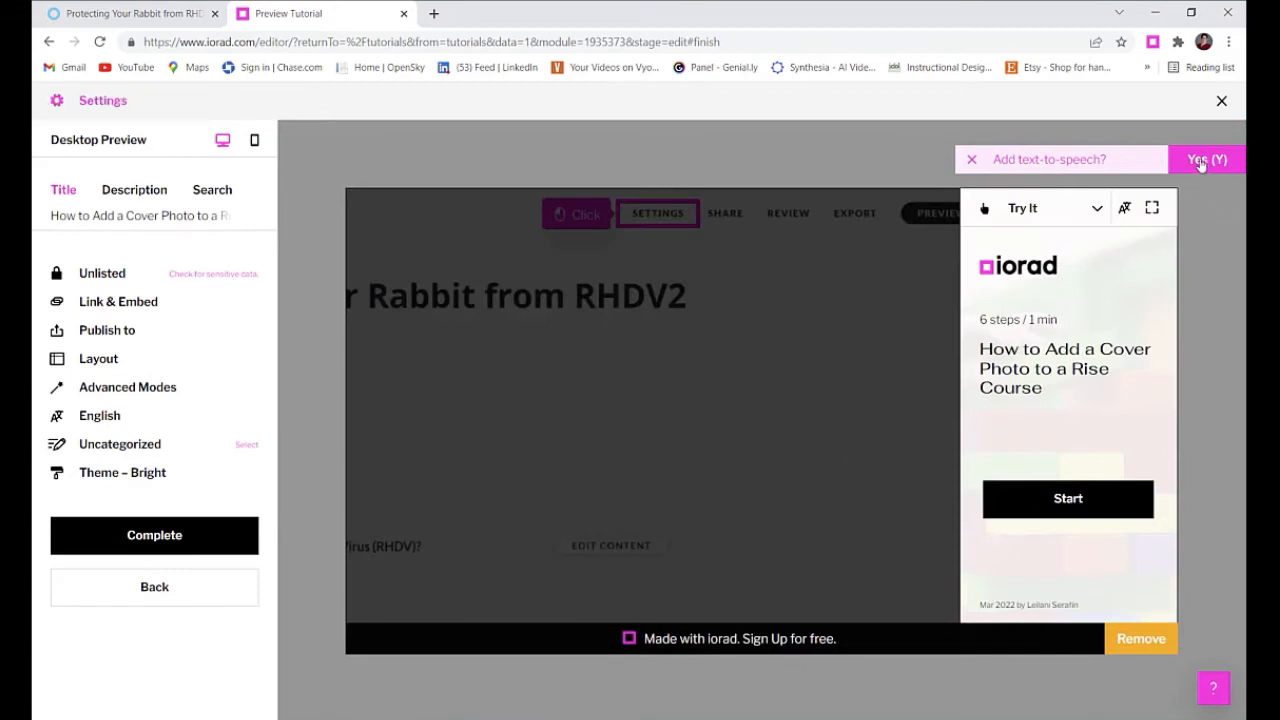
click(1206, 160)
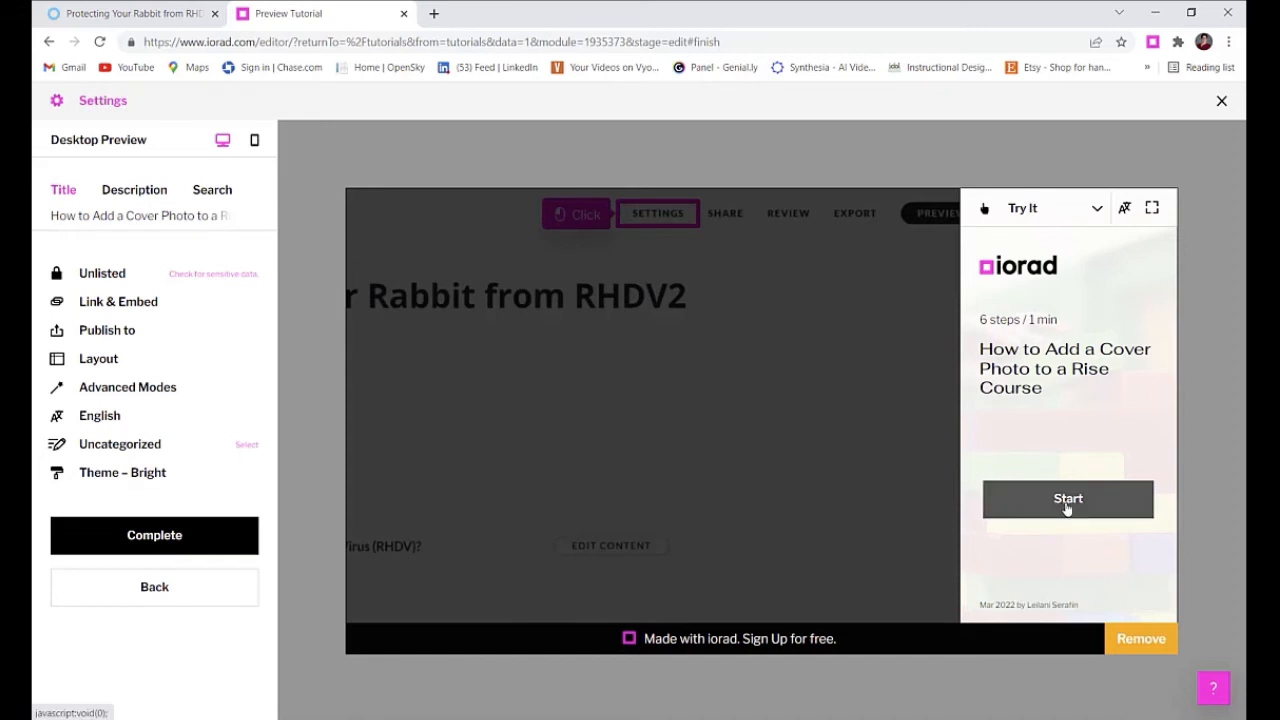
click(1067, 498)
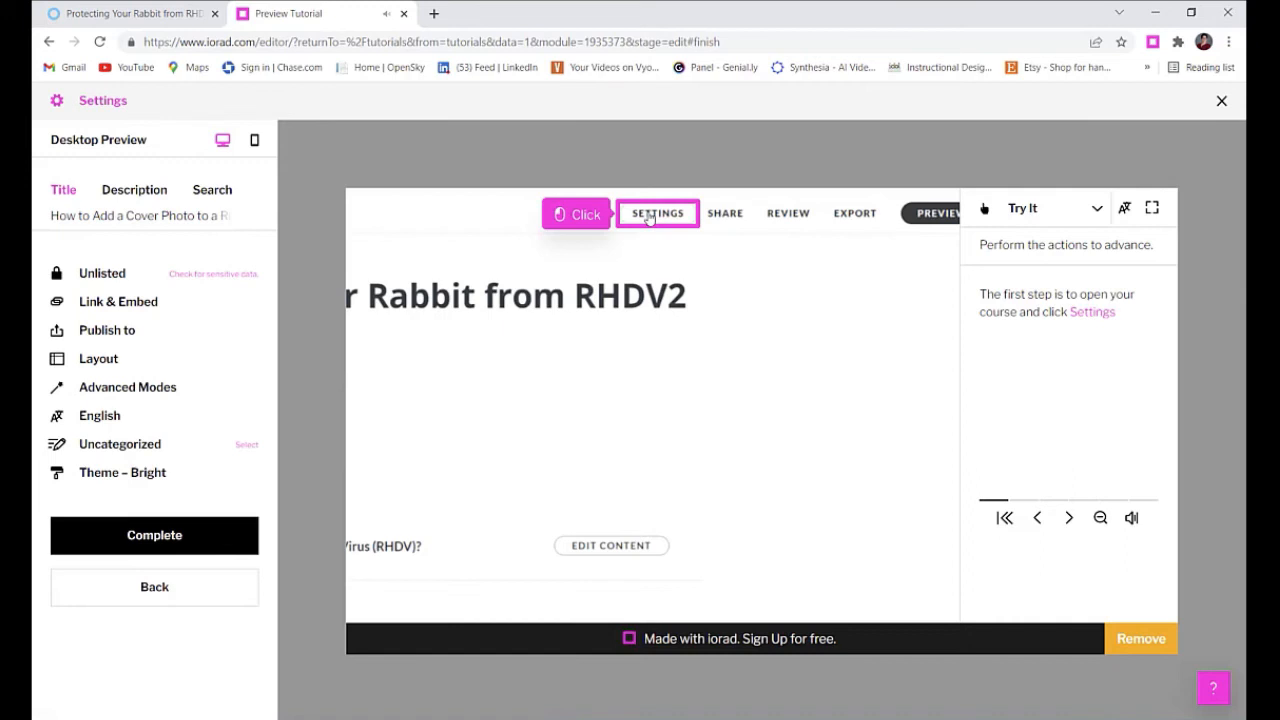
- Walk through settings, add cover photo, browse, orange flower photo, and closing steps
click(657, 213)
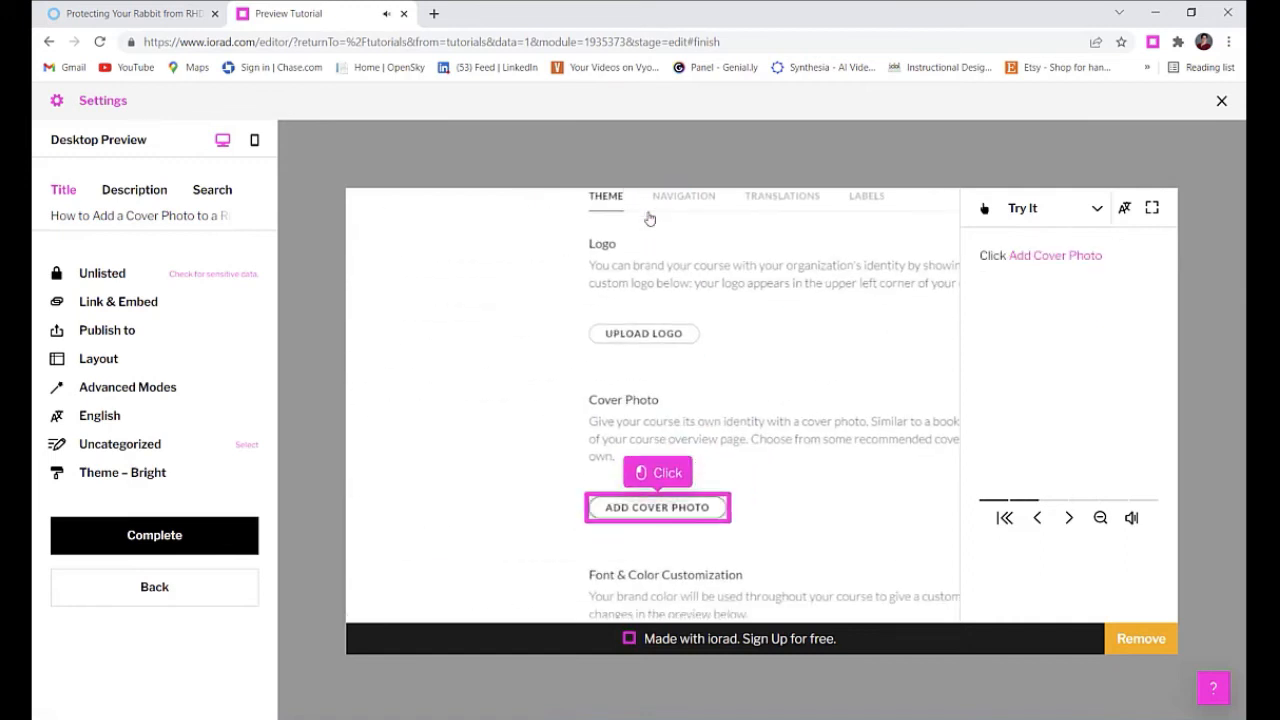
click(657, 507)
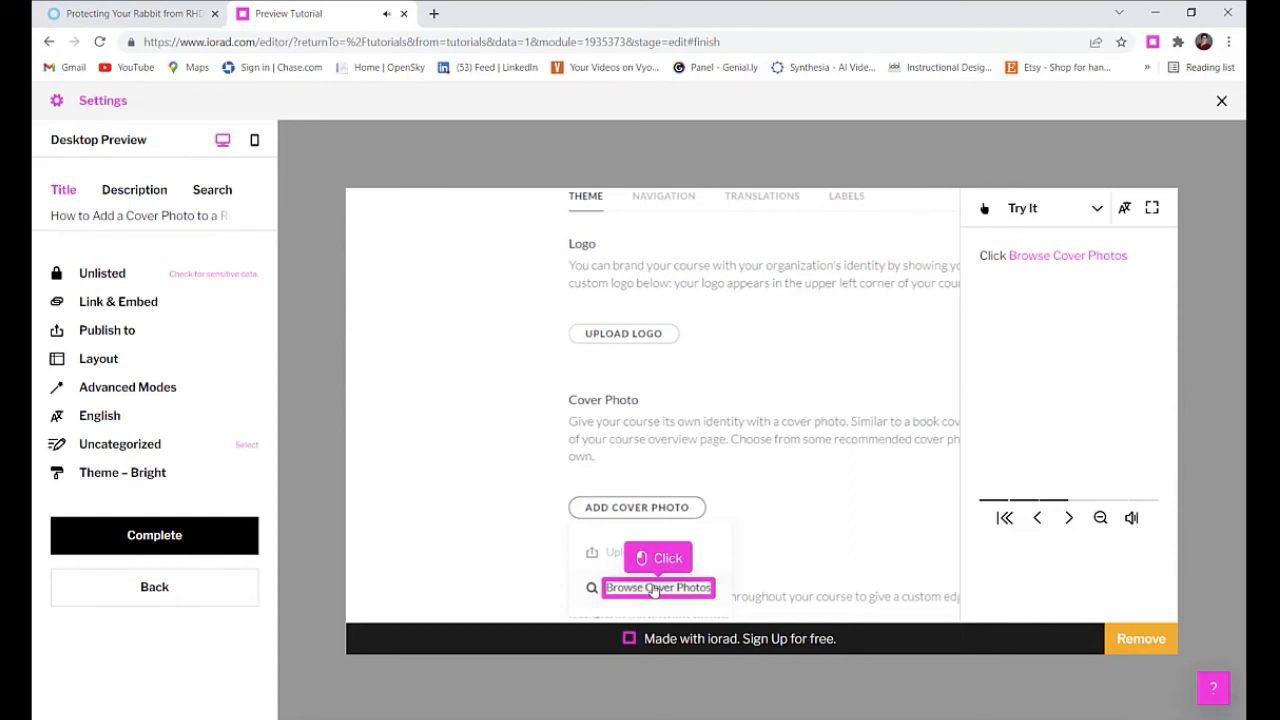
click(657, 587)
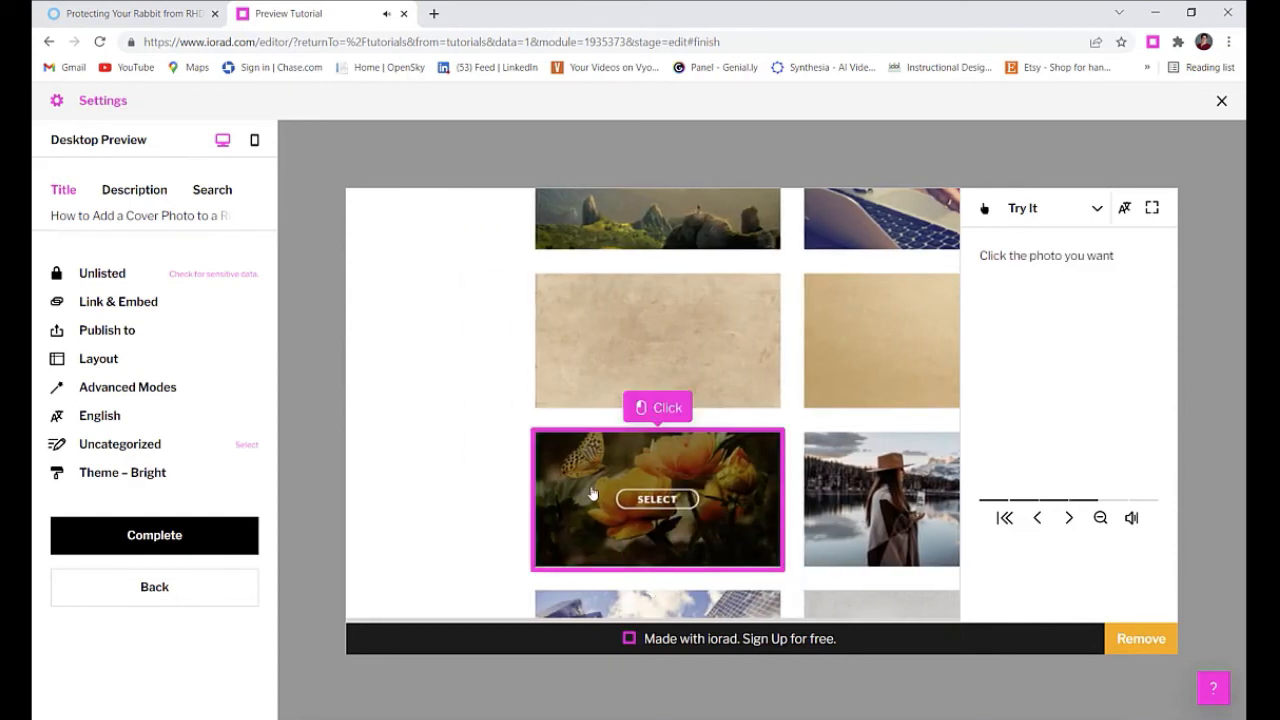
click(657, 499)
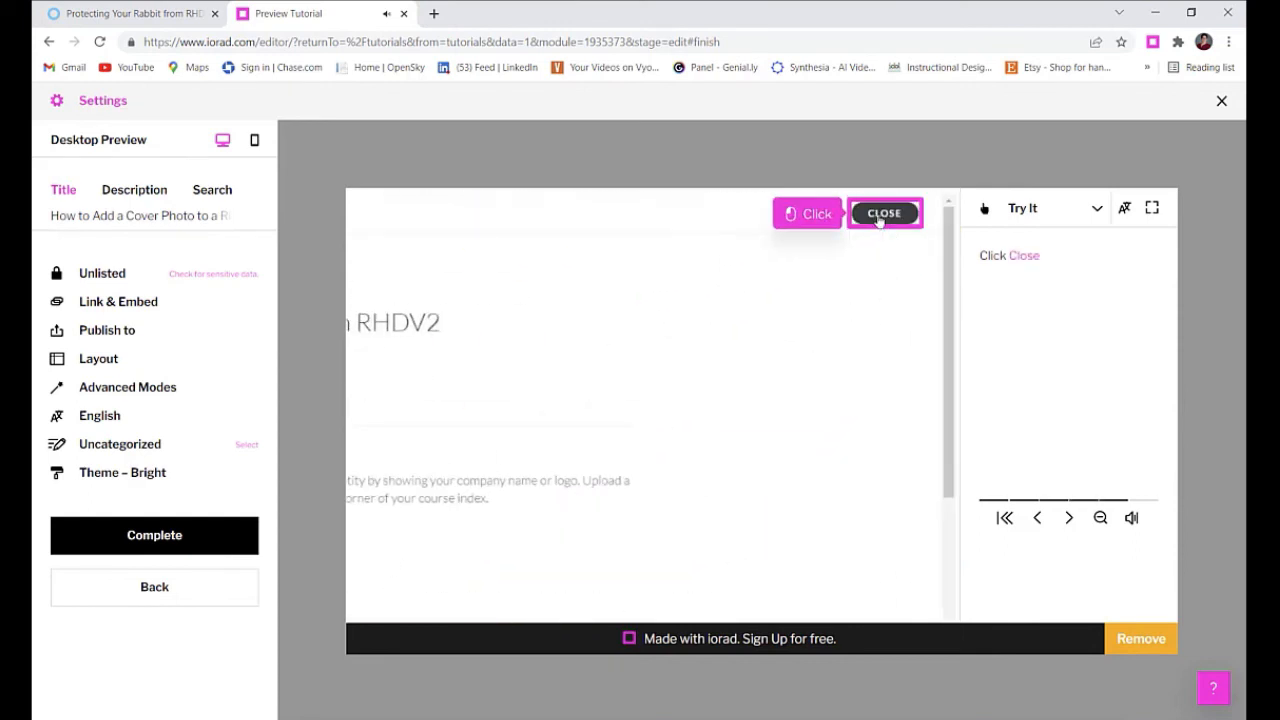
click(884, 213)
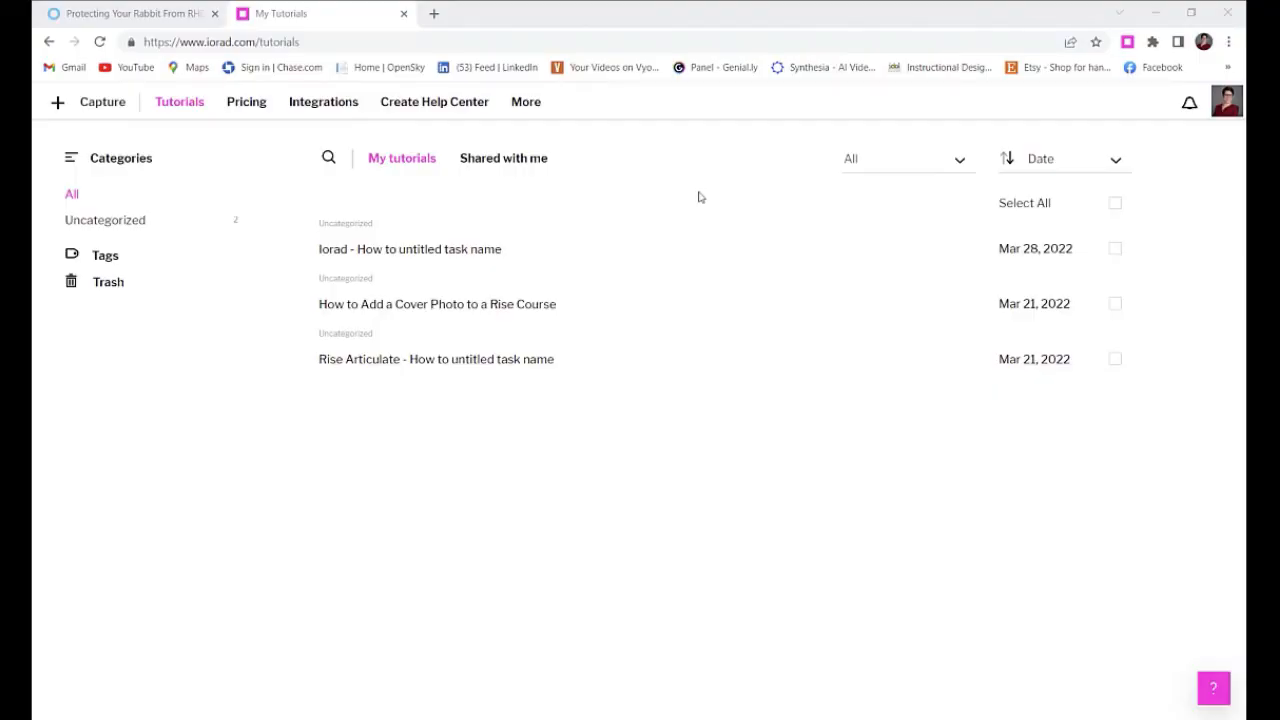
mouse_move(563, 295)
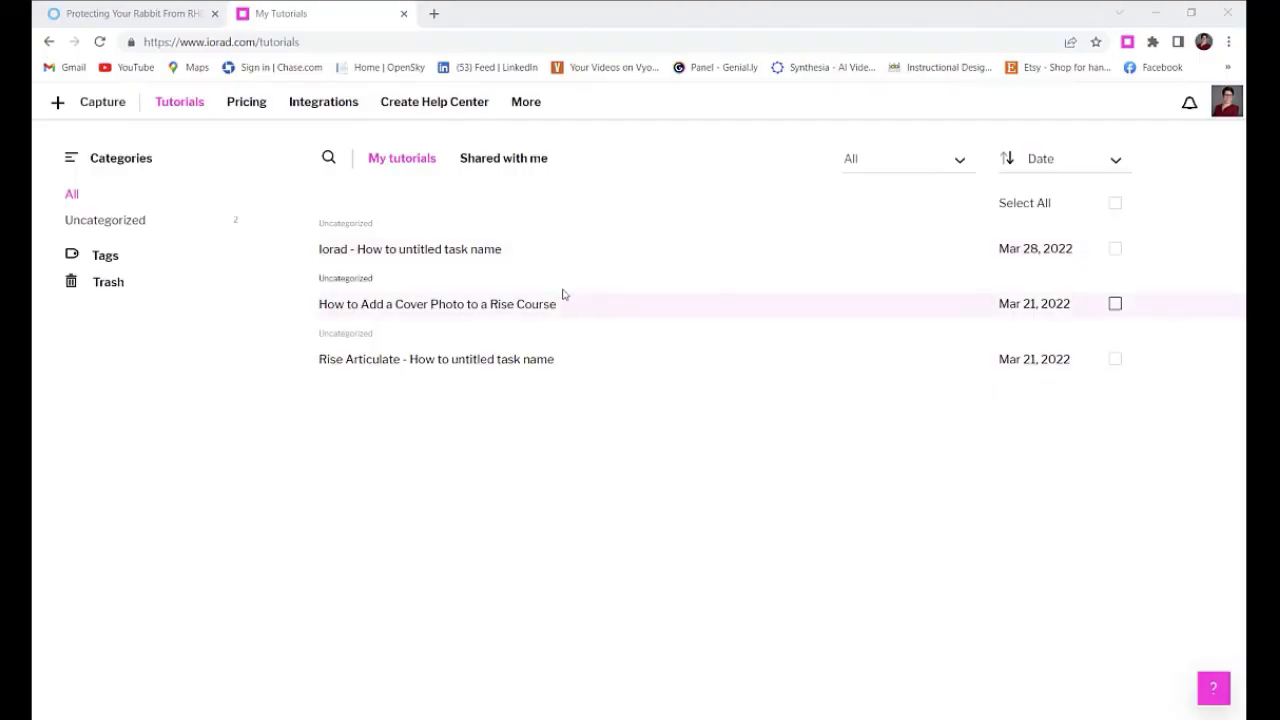
click(437, 303)
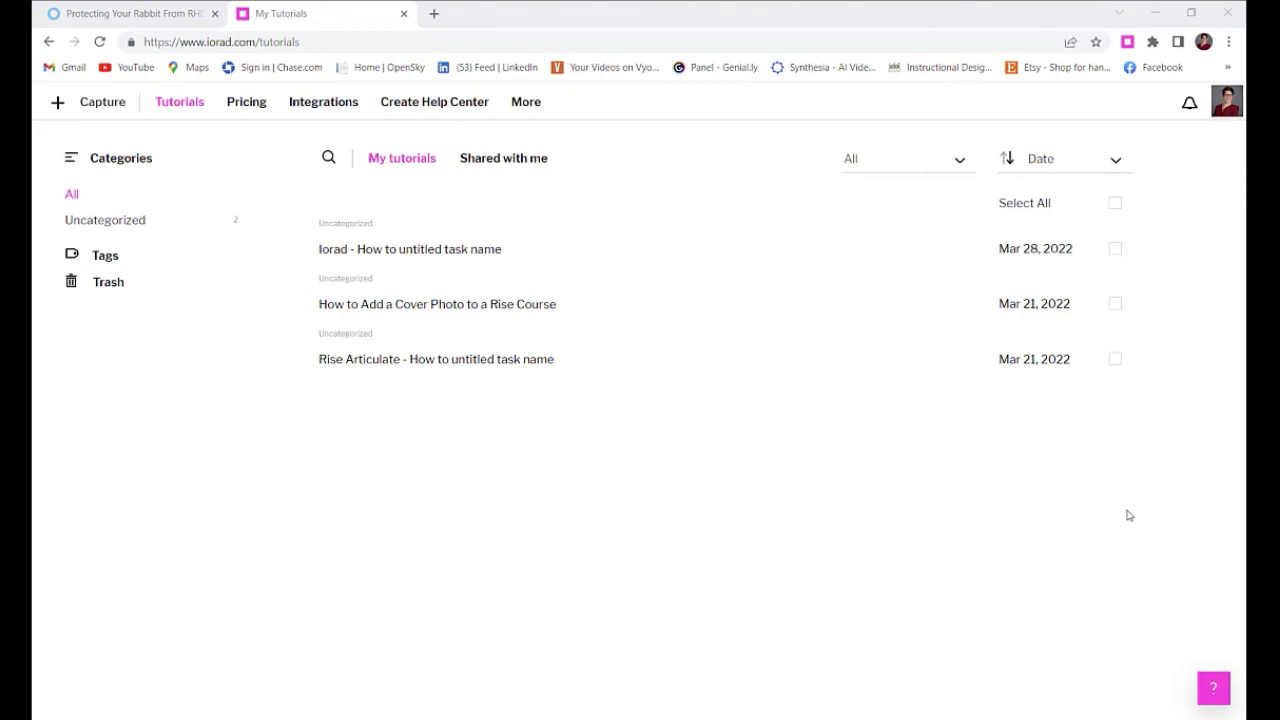
mouse_move(975, 372)
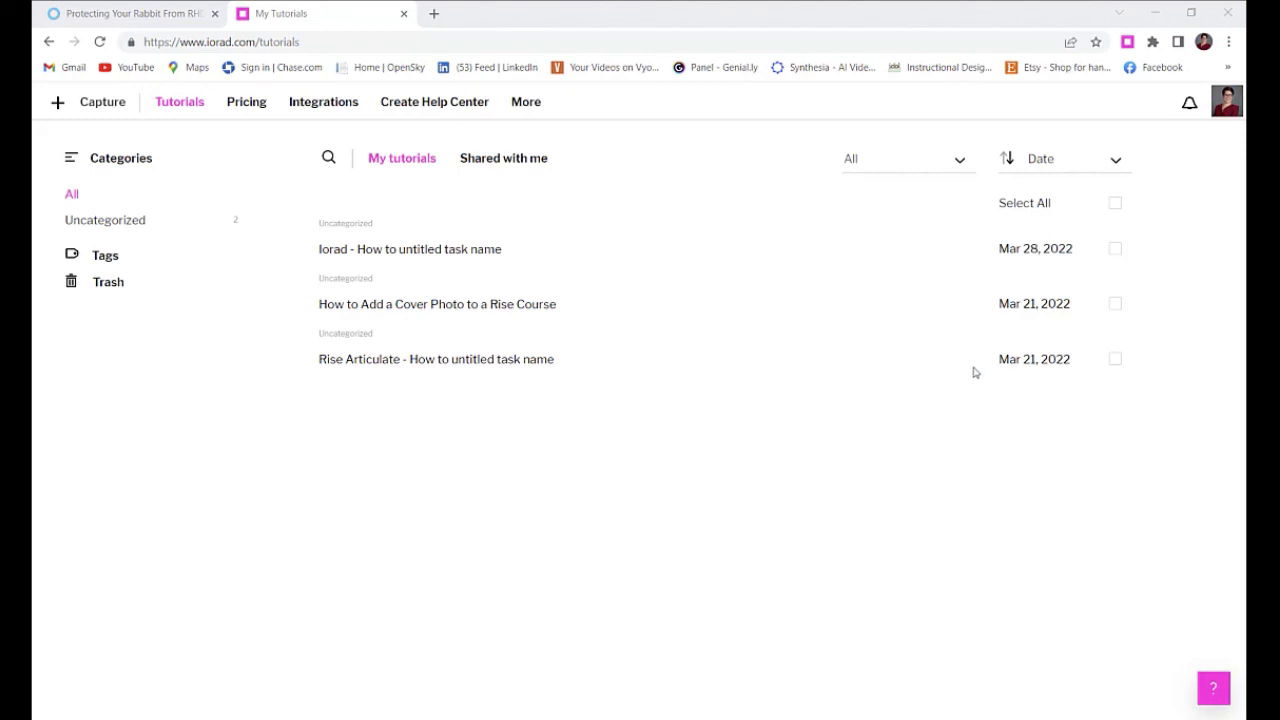
mouse_move(1173, 224)
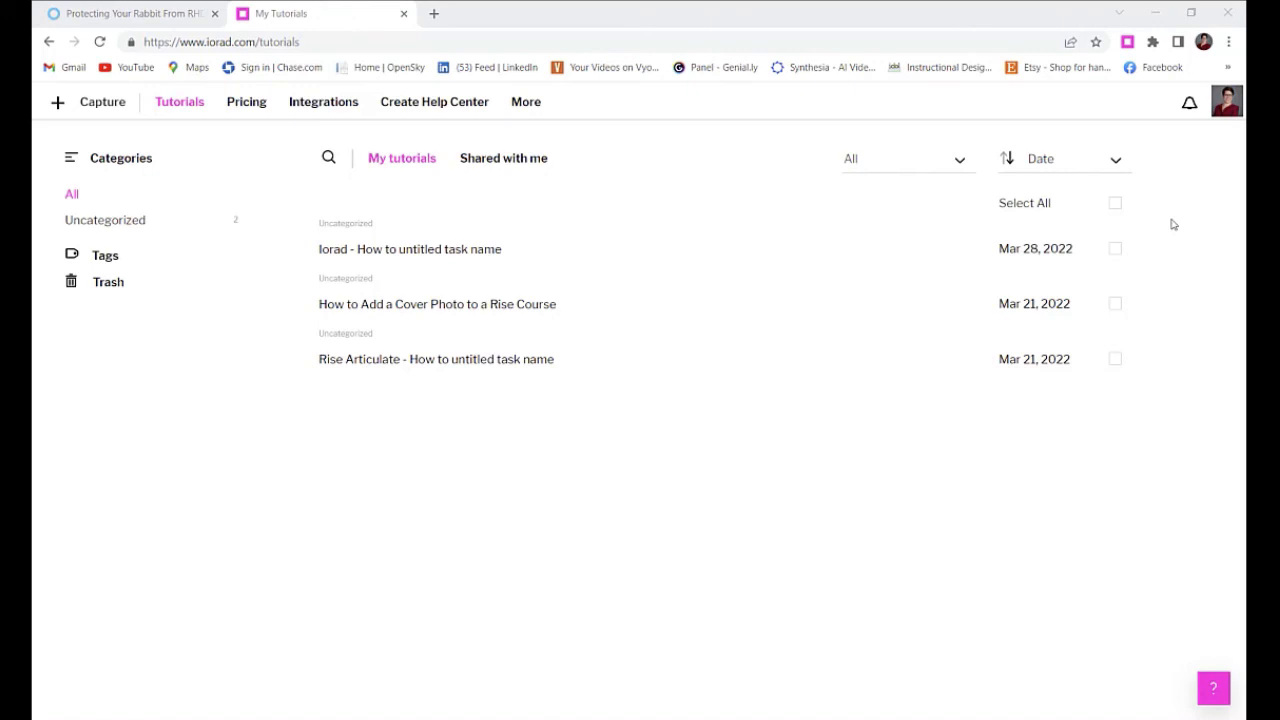